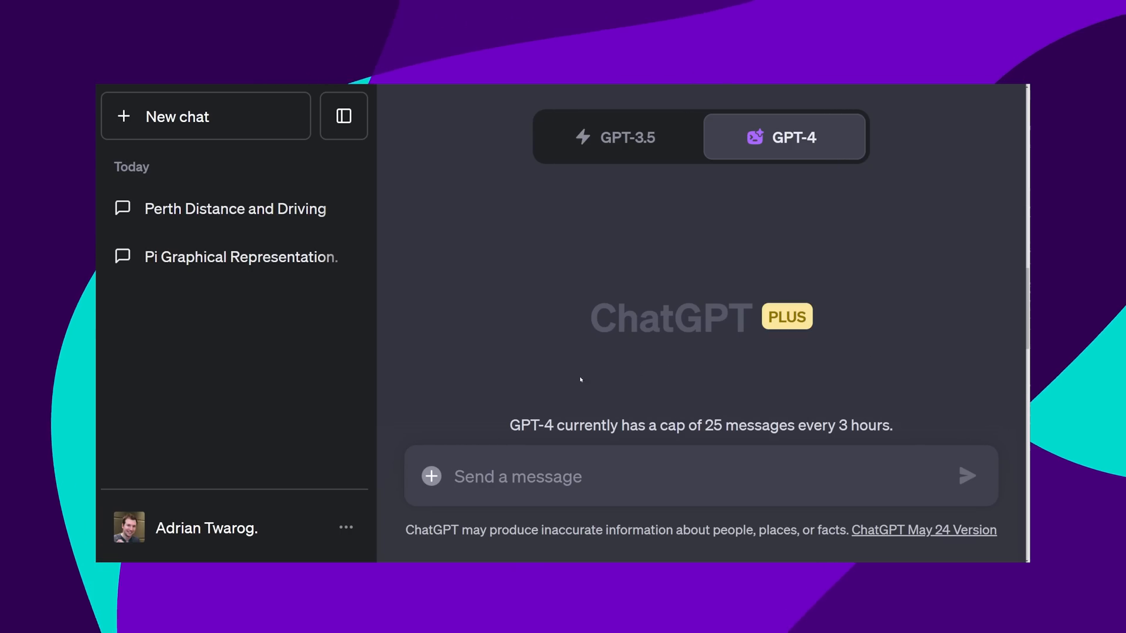
- Browse the Code Interpreter example tweets and land on the getting-started article
text(What is this file about?)
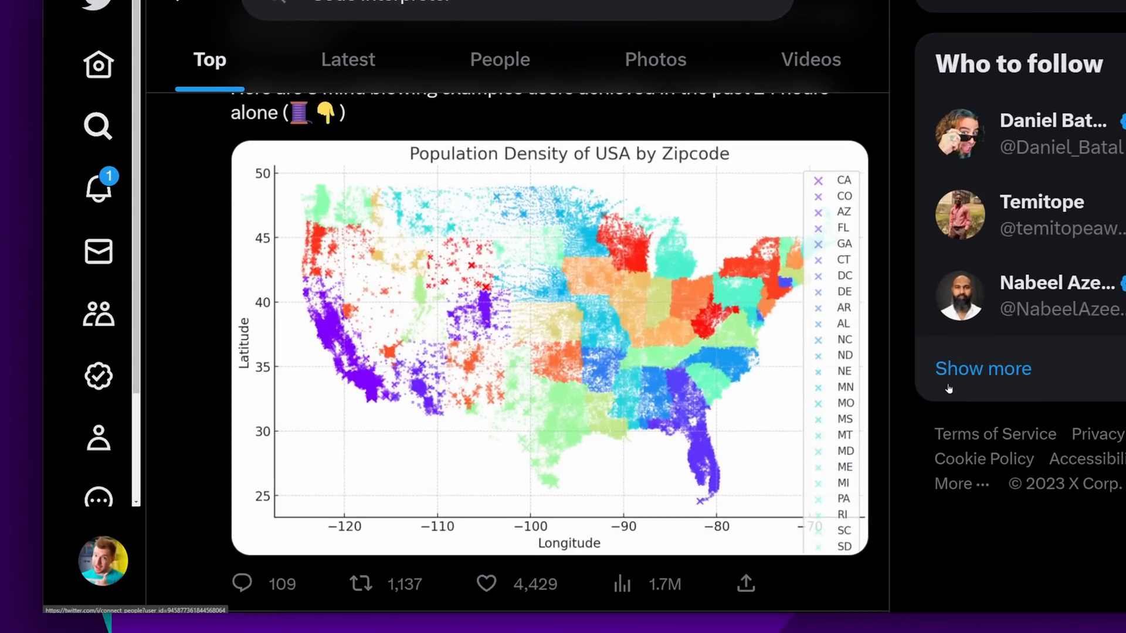
scroll(up, 3)
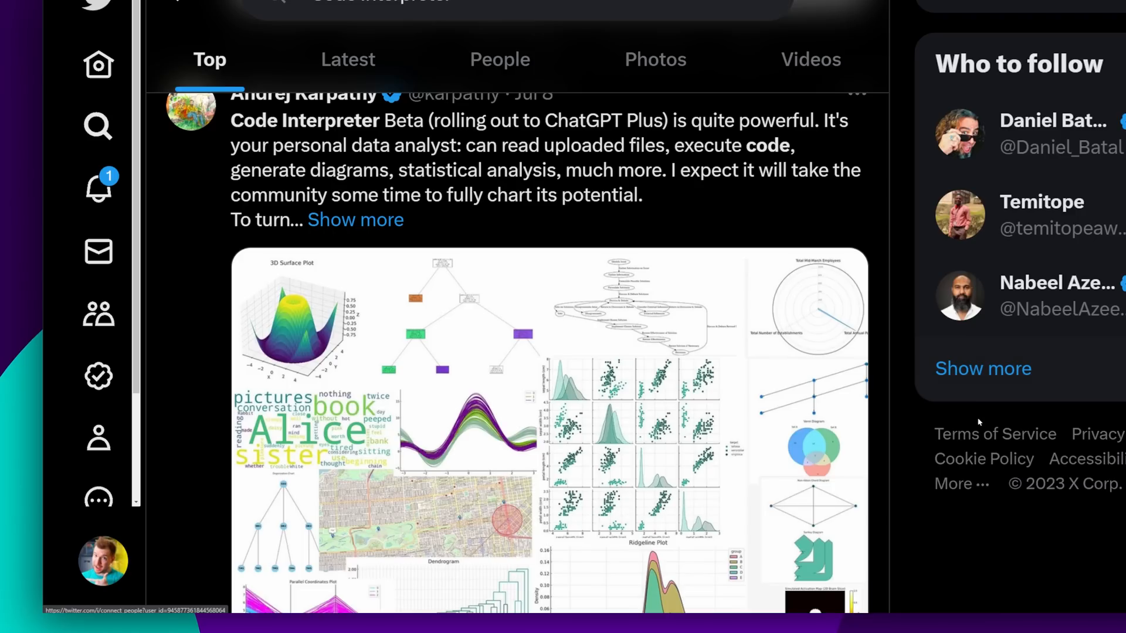
scroll(down, 3)
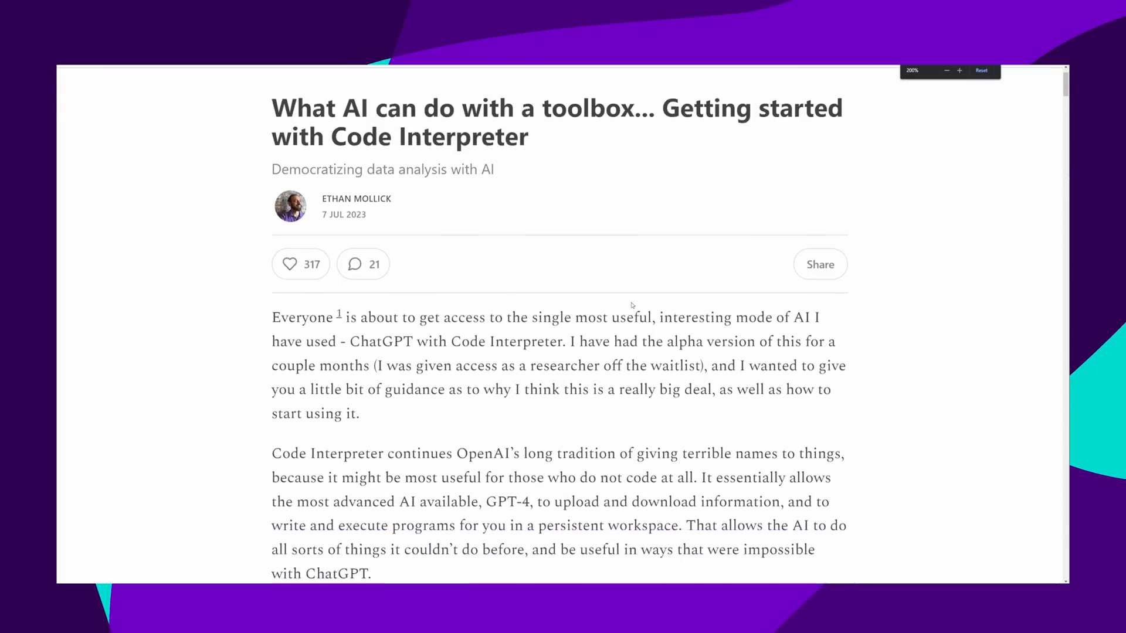
- Read the Code interpreter section and its use-case list on the OpenAI plugins page
scroll(down, 3)
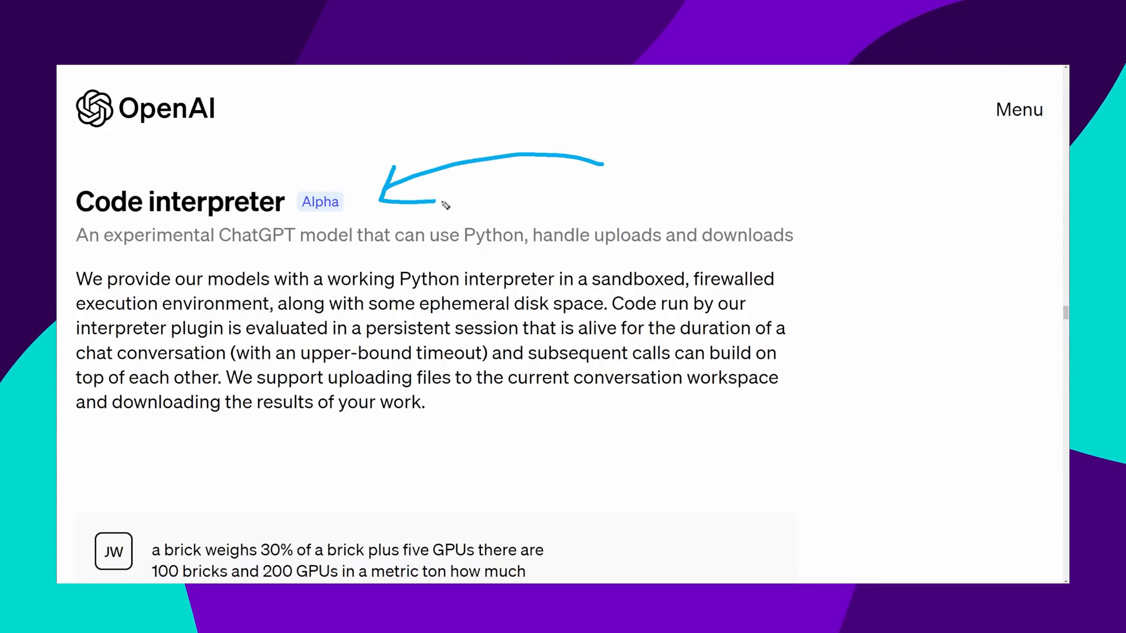
scroll(down, 3)
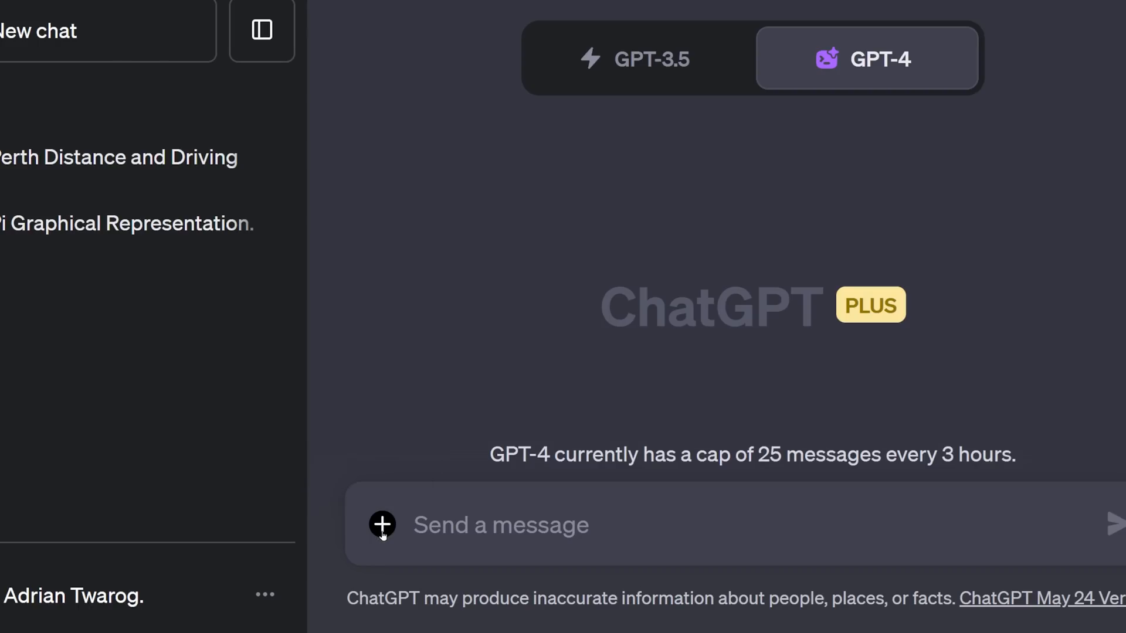
click(381, 526)
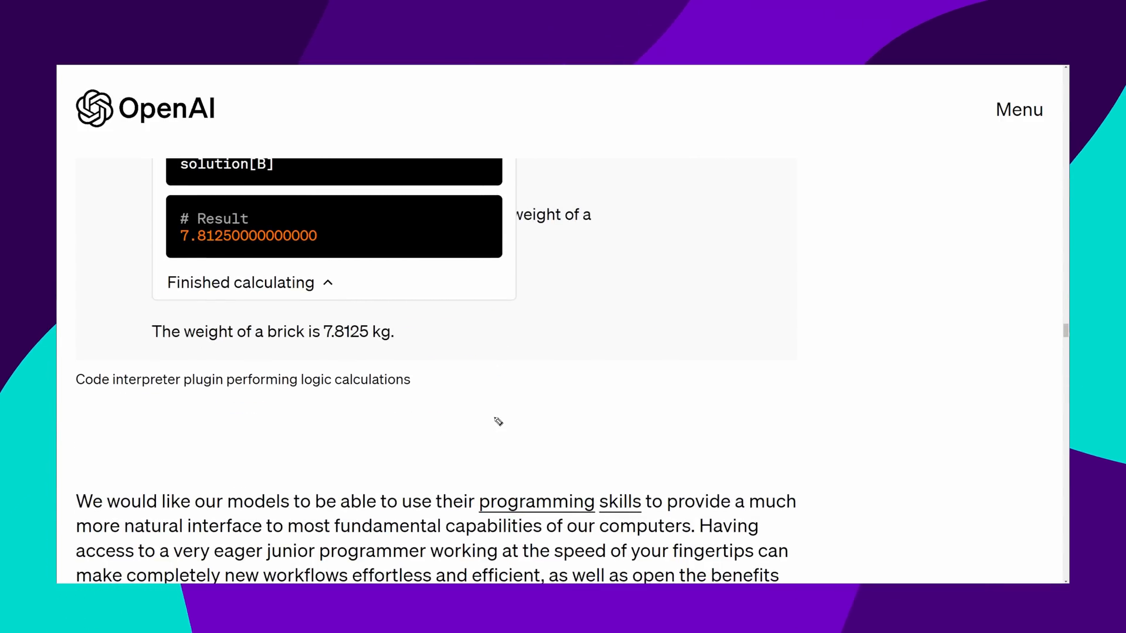
scroll(down, 3)
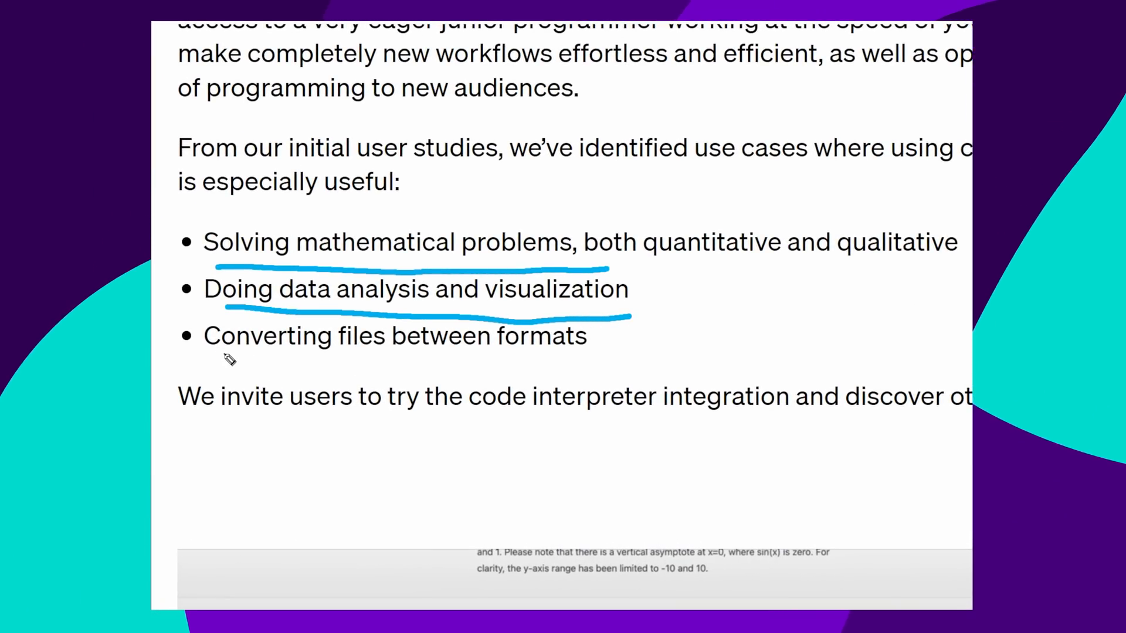
scroll(up, 3)
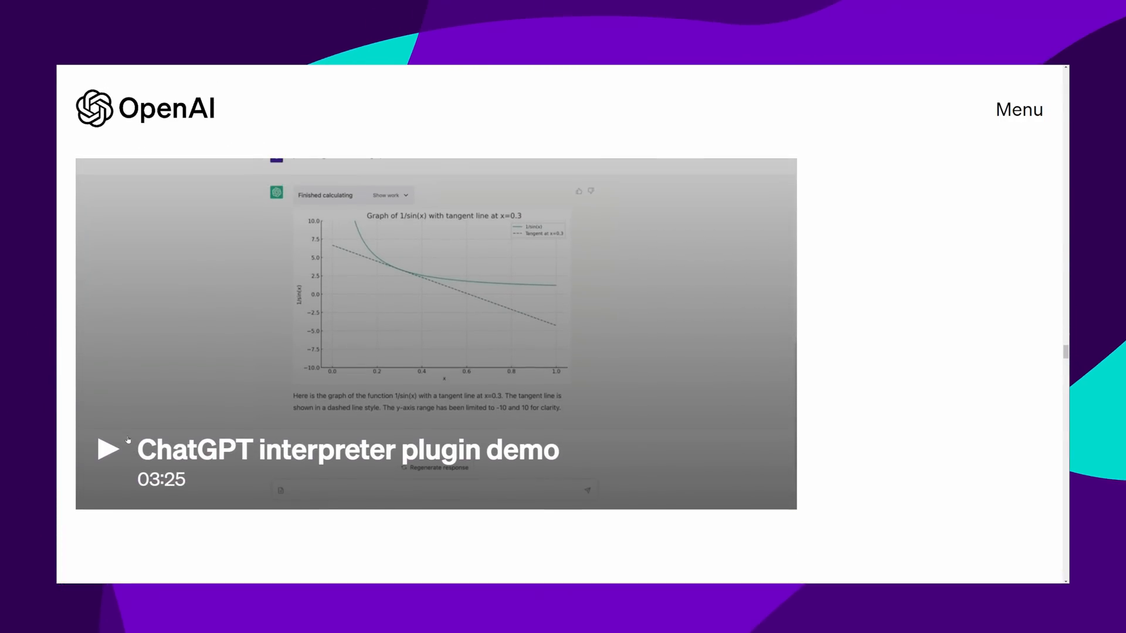
- Play the ChatGPT interpreter plugin demo video
click(108, 450)
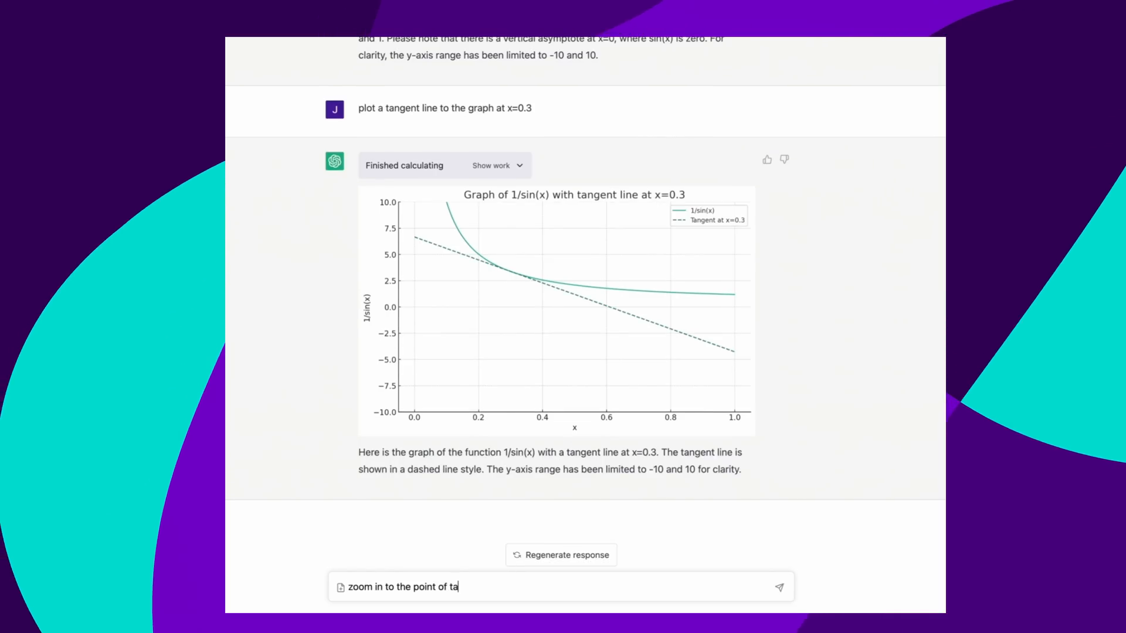
key(Return)
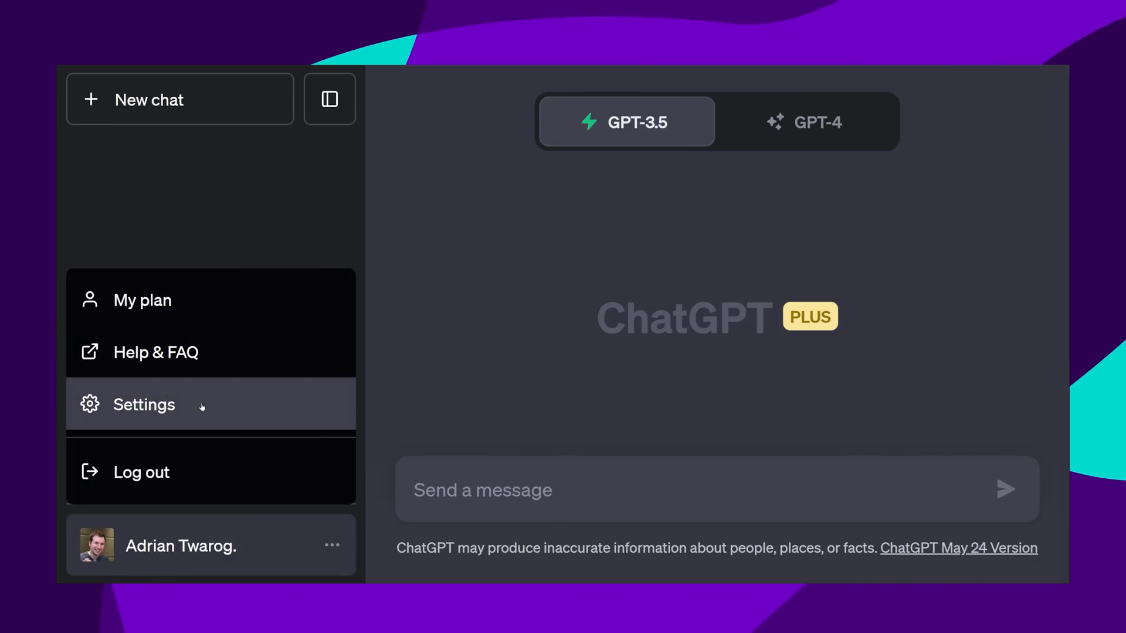
- Enable the Code interpreter beta in Settings and select GPT-4 Code Interpreter for a new chat
click(143, 405)
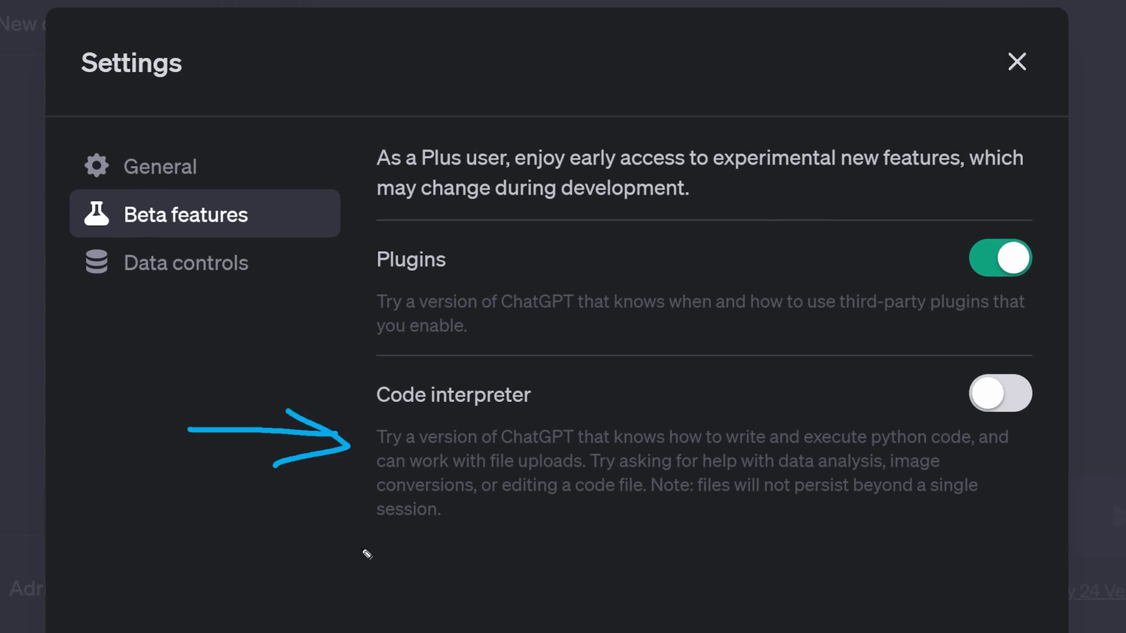
click(1015, 63)
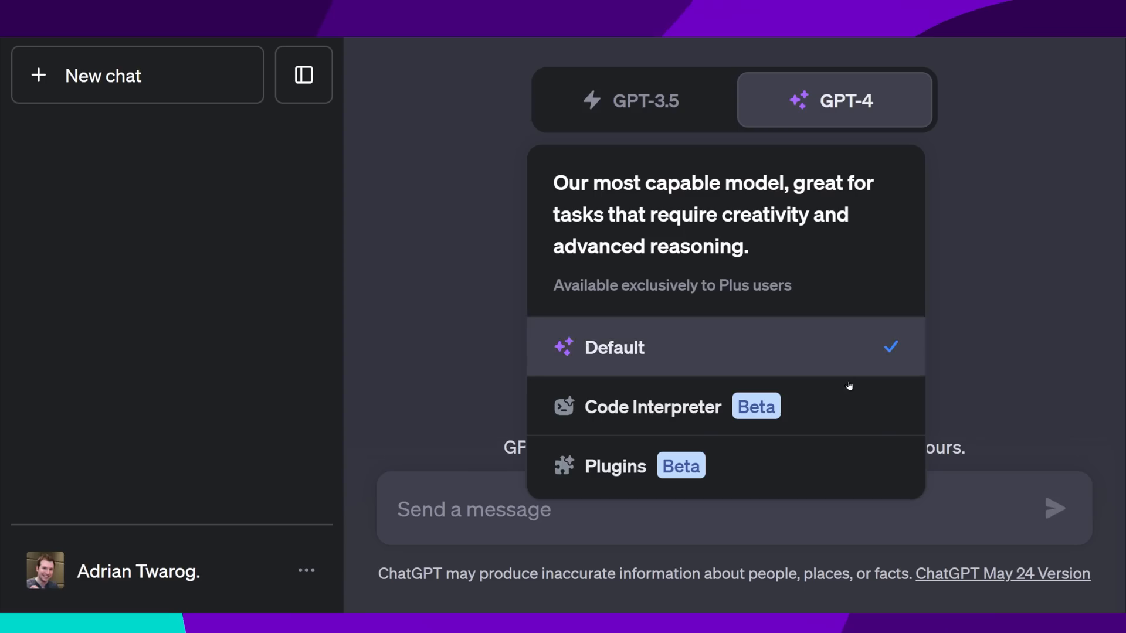
click(613, 347)
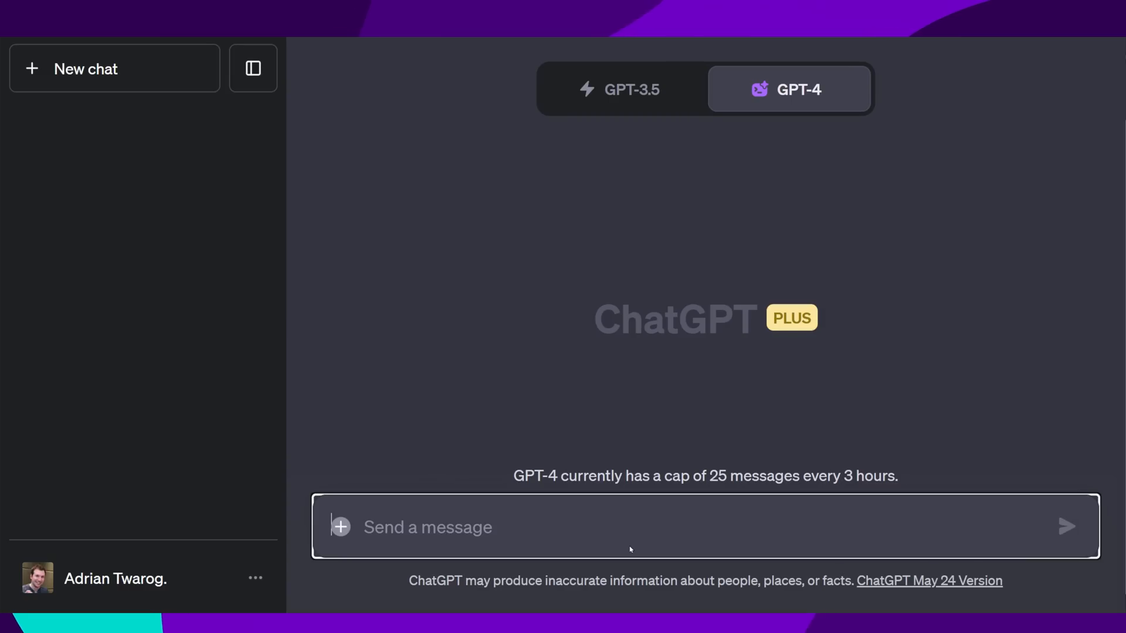
- Ask for a graphical representation of pi and get the plotted result
text(Create a graphical representation of)
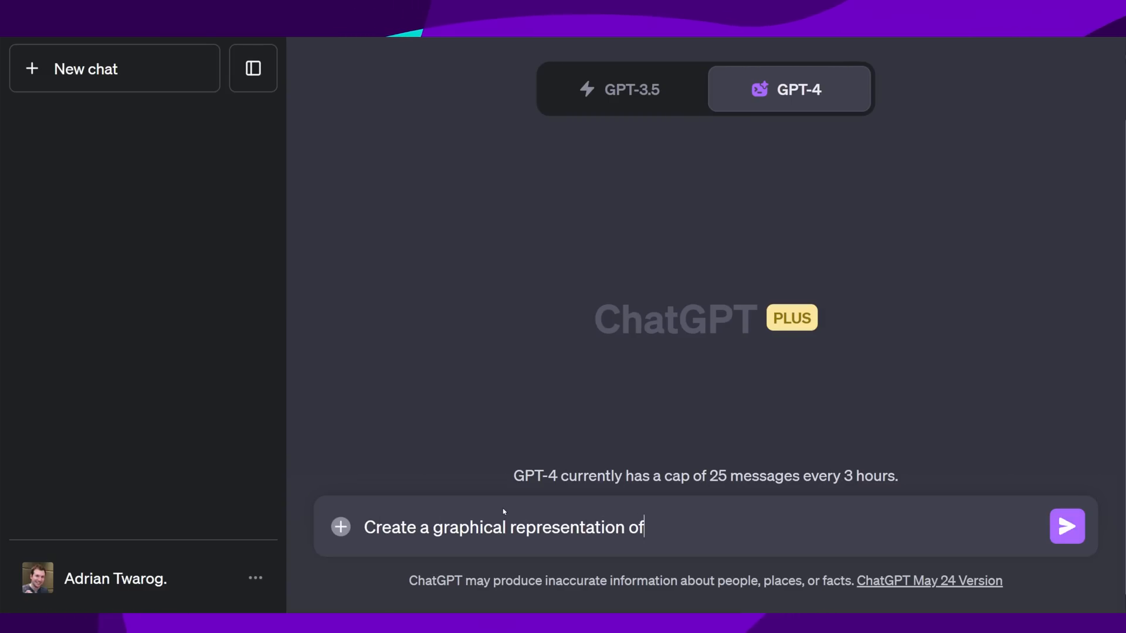
click(1066, 527)
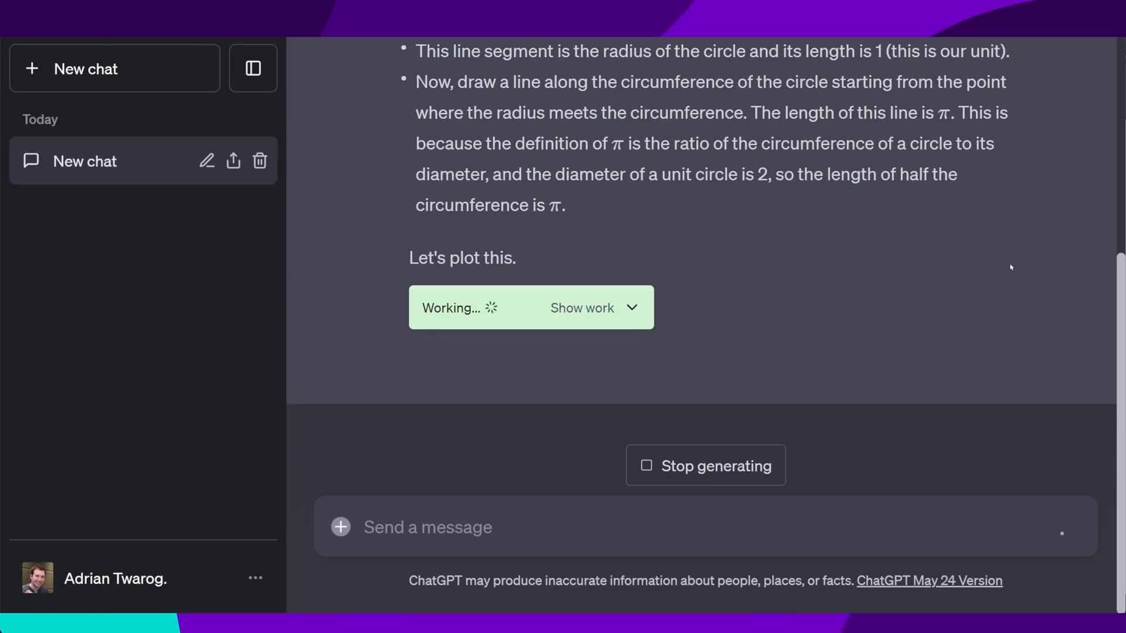
click(582, 307)
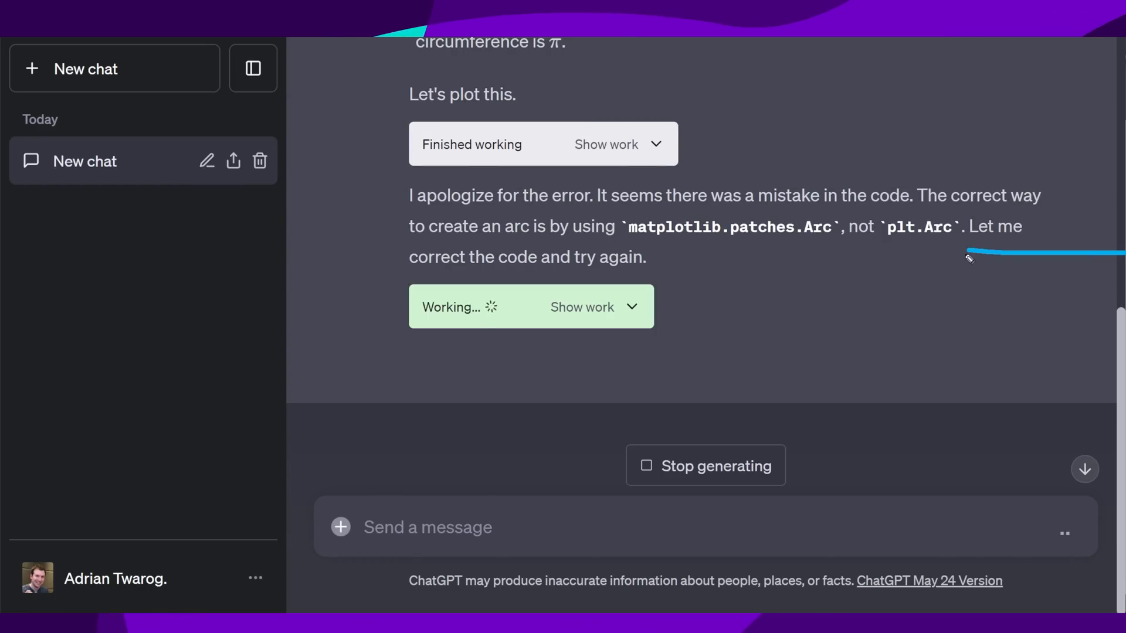
mouse_move(881, 388)
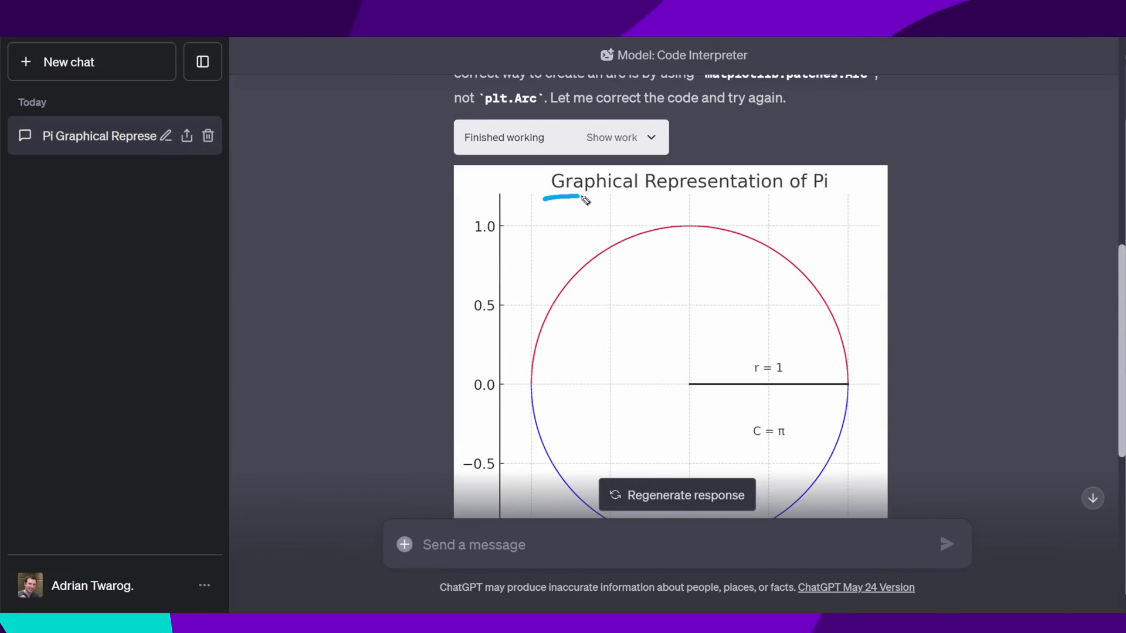
- Reveal the Python code behind the pi graph via Show work, then start a new chat
click(611, 137)
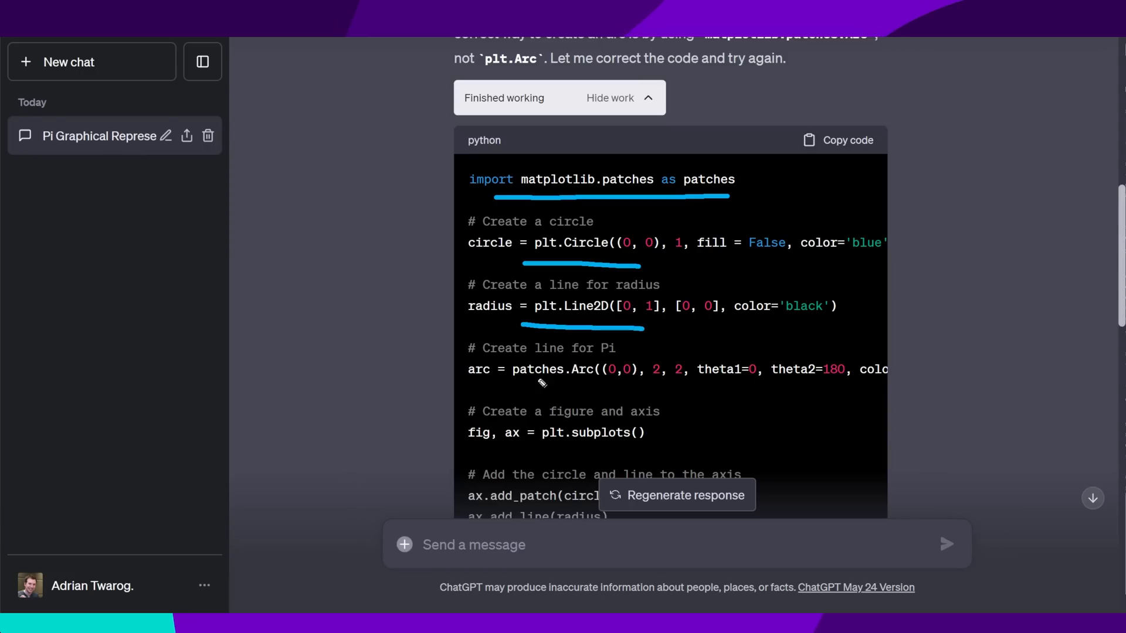
scroll(down, 3)
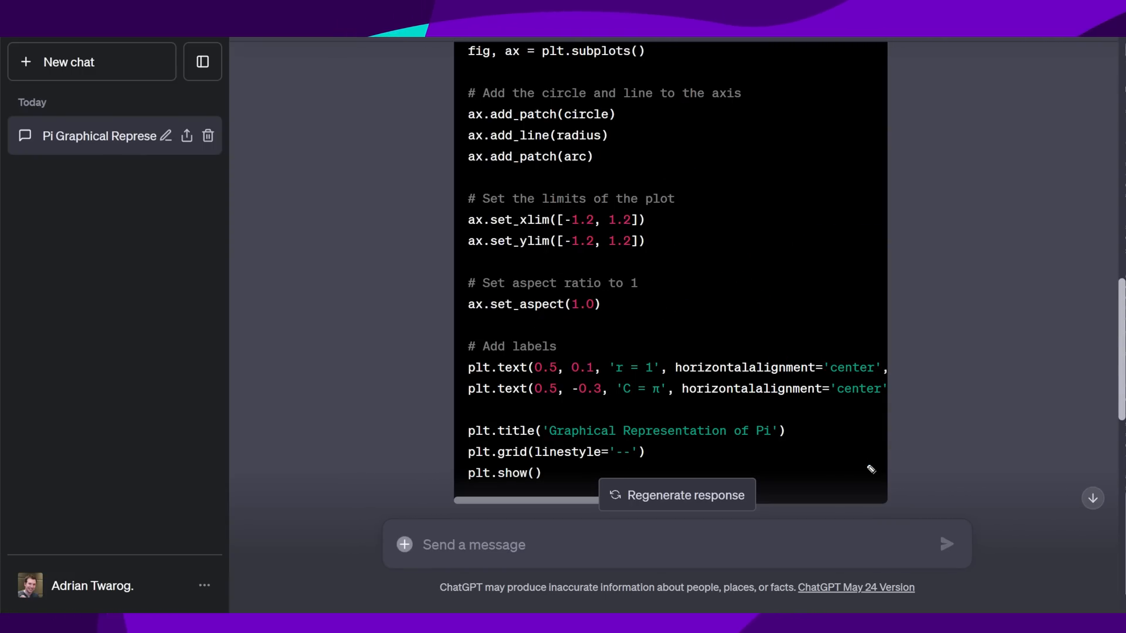
click(68, 62)
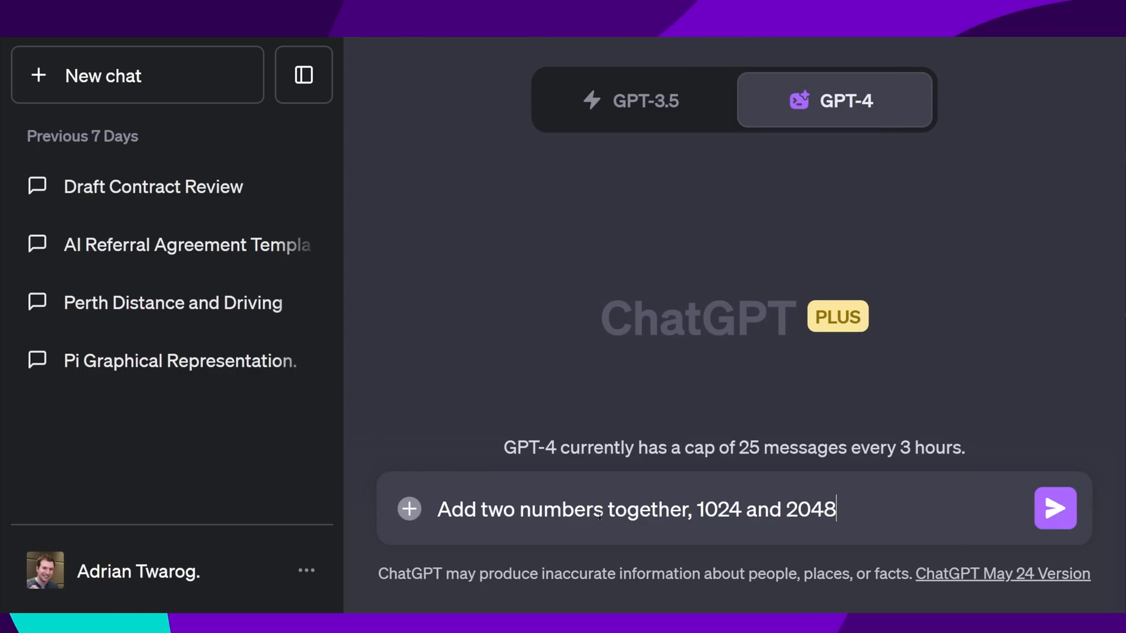
- Have Code Interpreter add 1024 and 2048, review the code and result 3072
click(1054, 508)
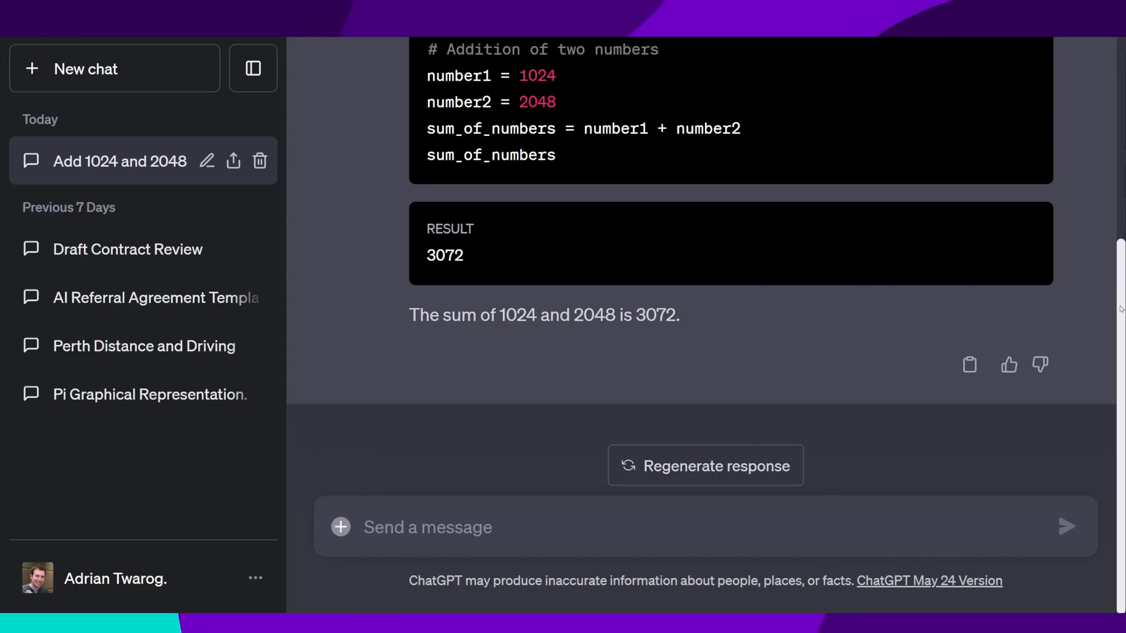
scroll(up, 3)
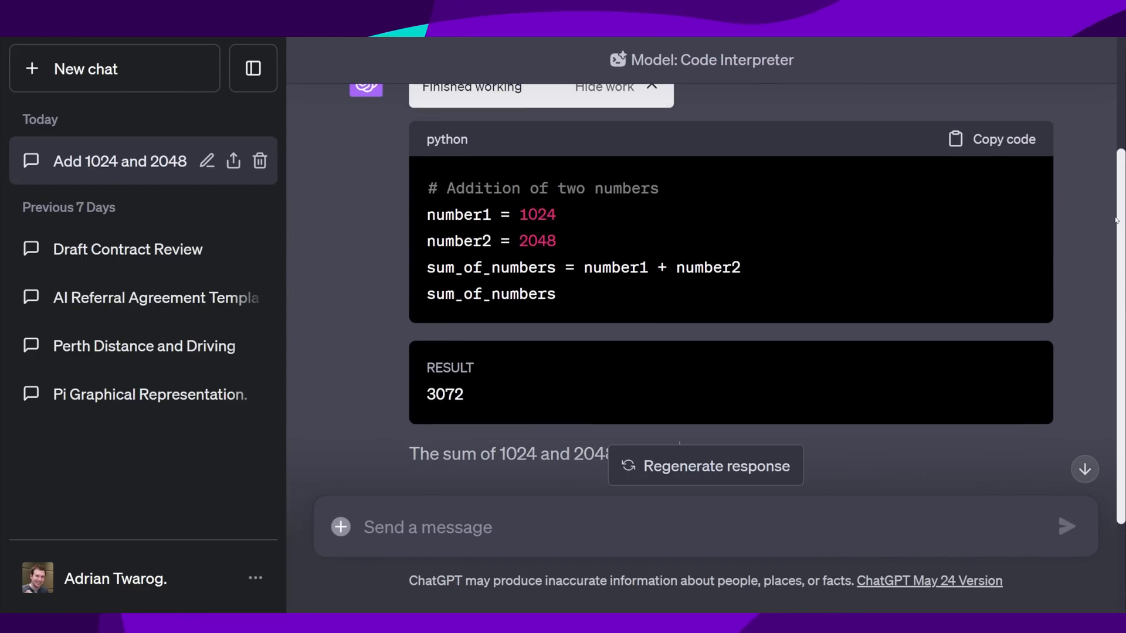
scroll(down, 3)
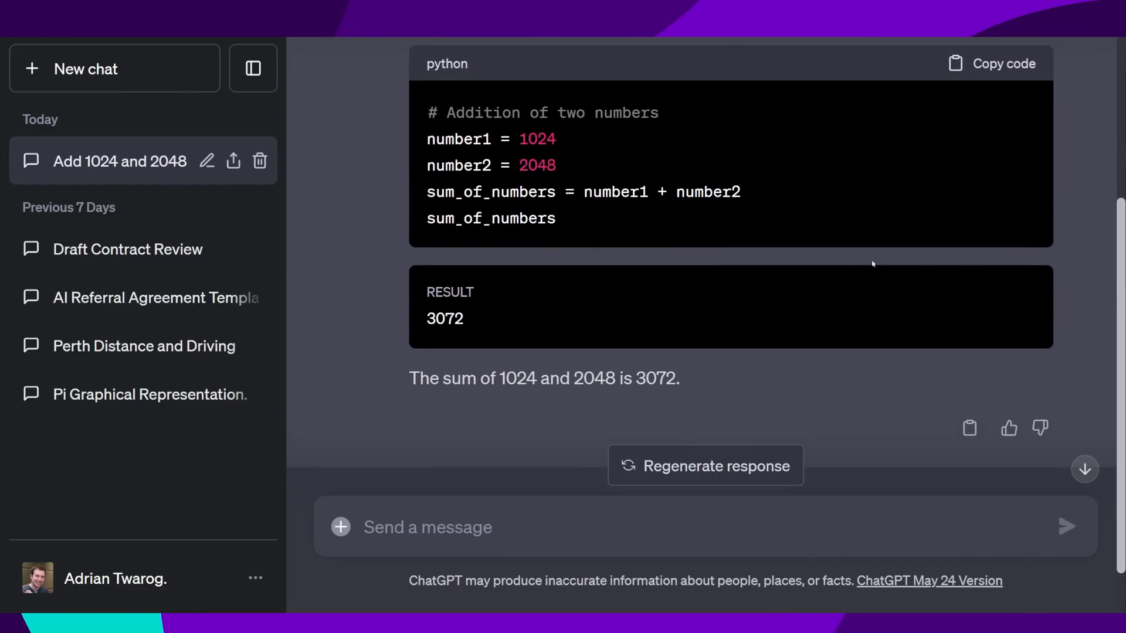
click(86, 68)
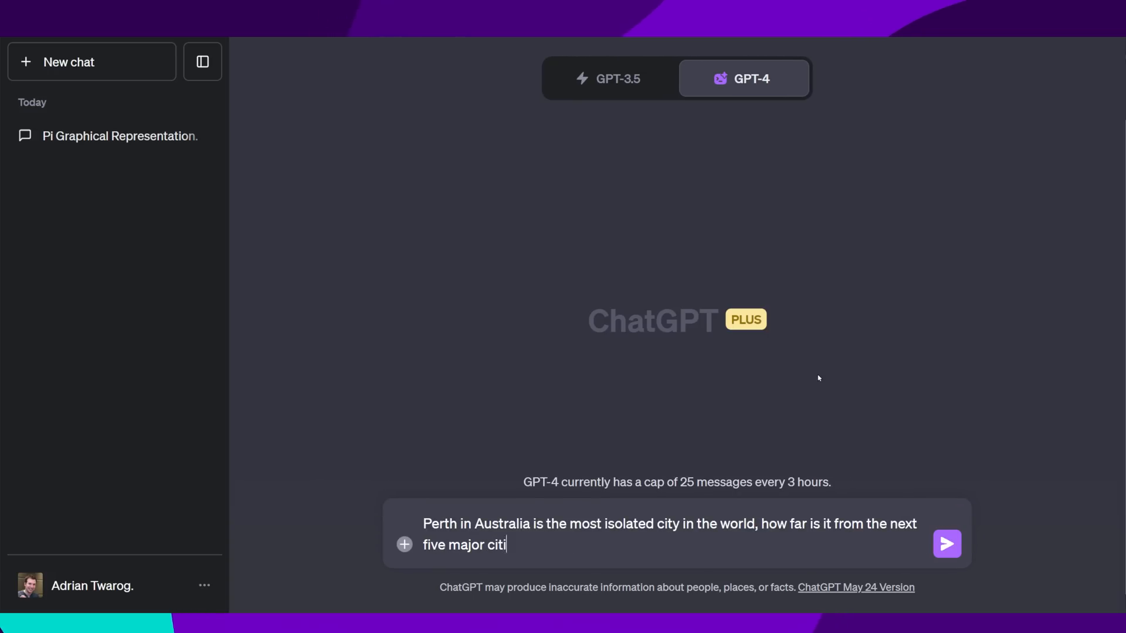
- Ask Perth's distance and driving time at 100 km/h to the next five major cities, then check Perth–Sydney on Google
text(es, and how long would it take to drive to each given an average speed of 100km per hour)
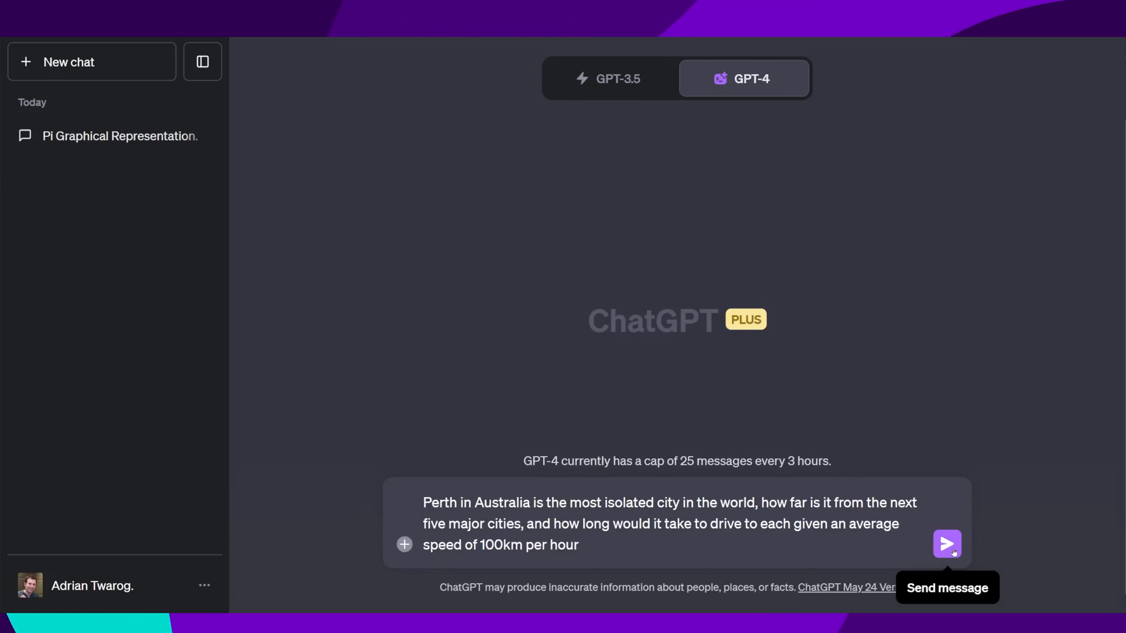
click(946, 542)
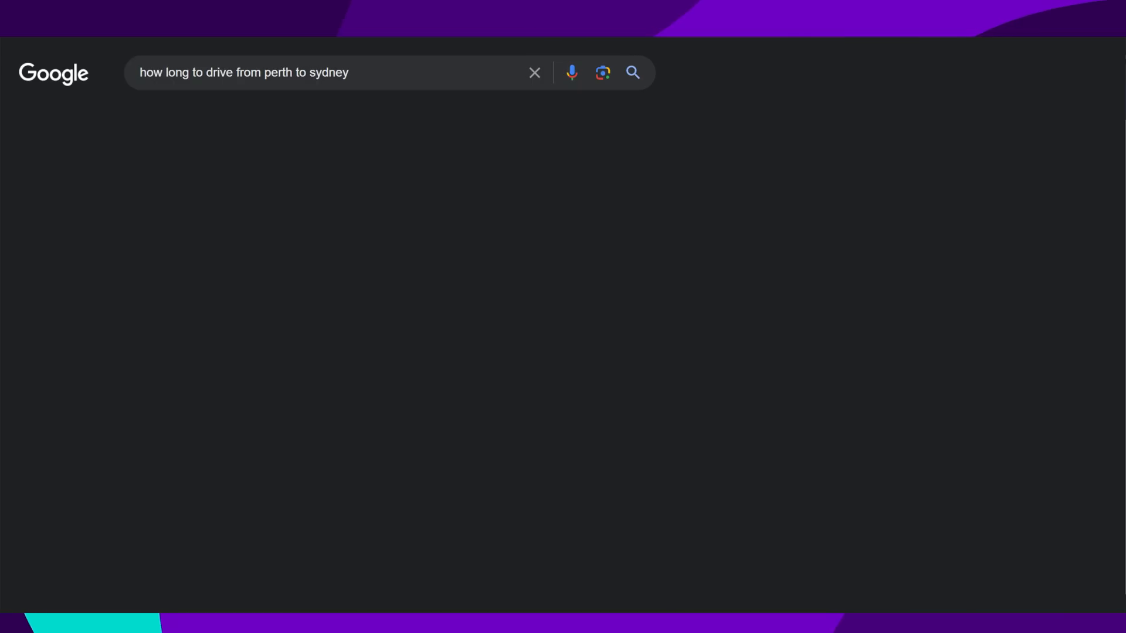
click(631, 72)
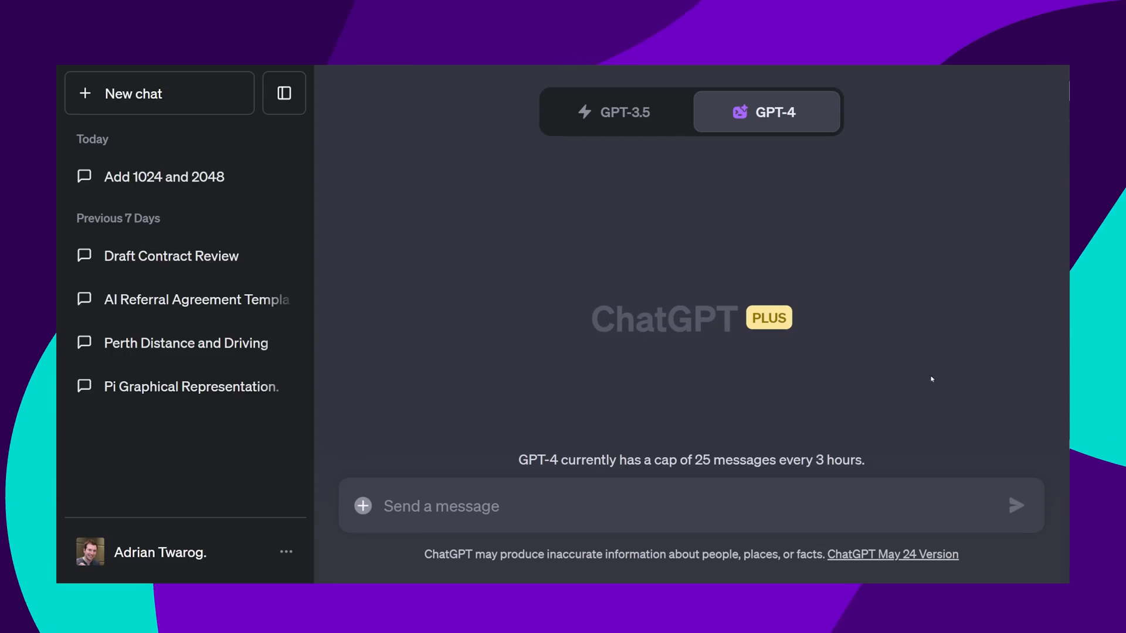
mouse_move(363, 507)
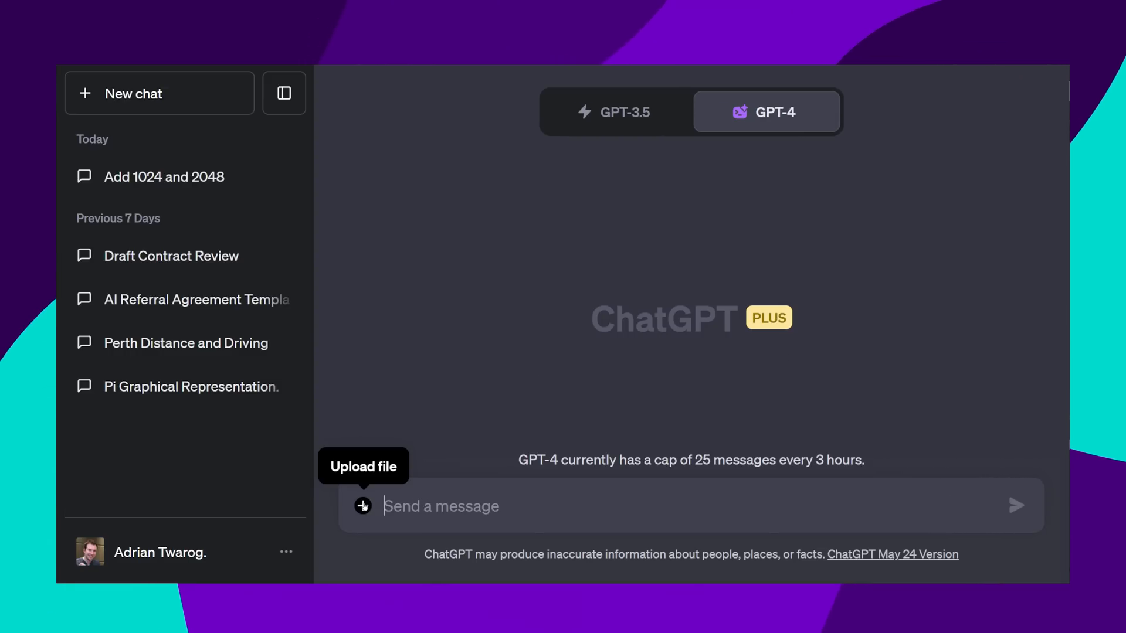
- Upload the Teach Me Design dark PDF and ask what the PDF is about
click(362, 506)
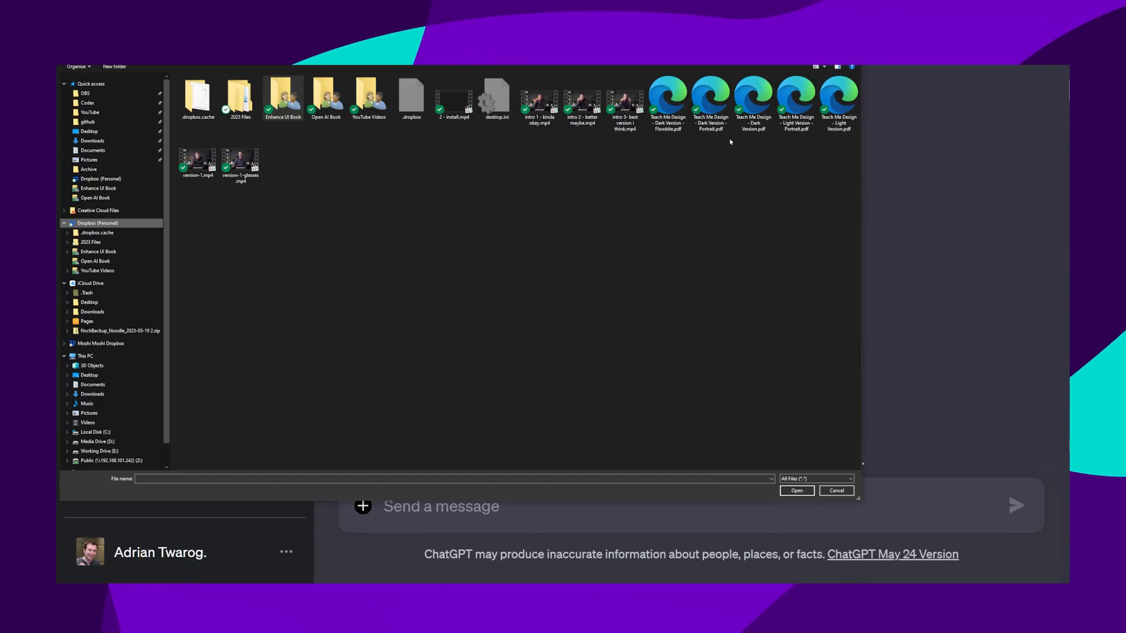
click(794, 490)
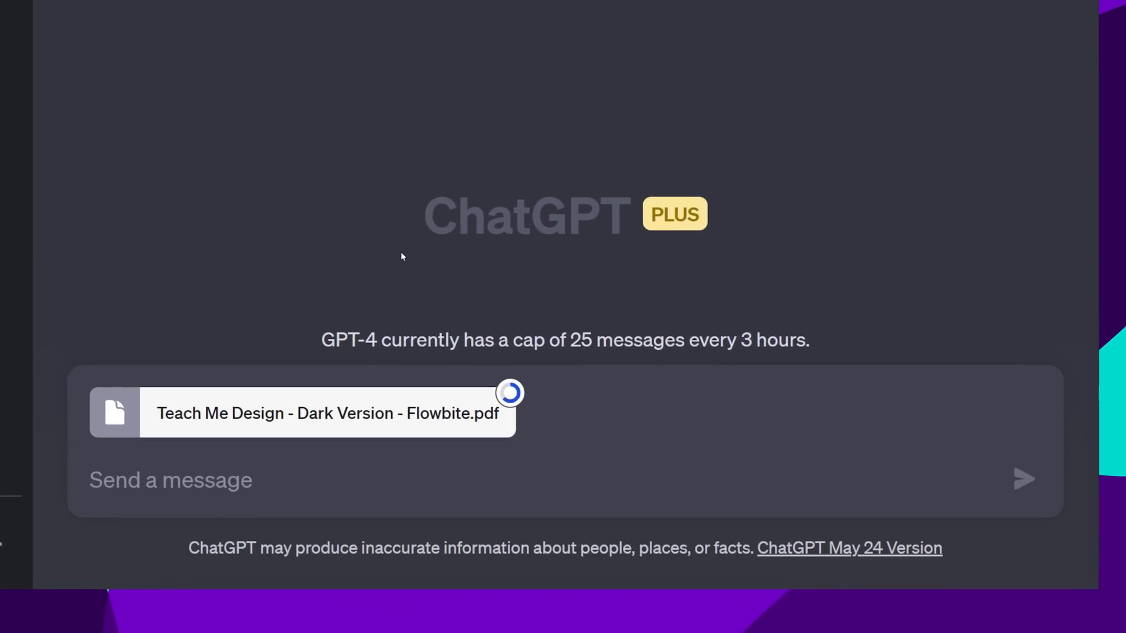
text(What is this PD)
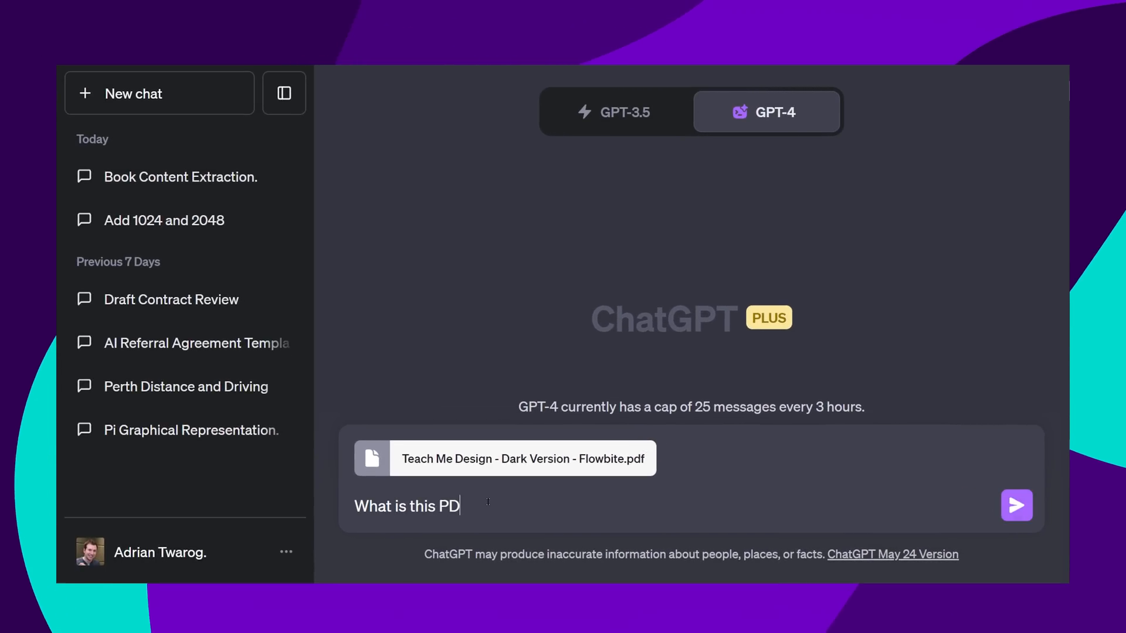
click(1015, 504)
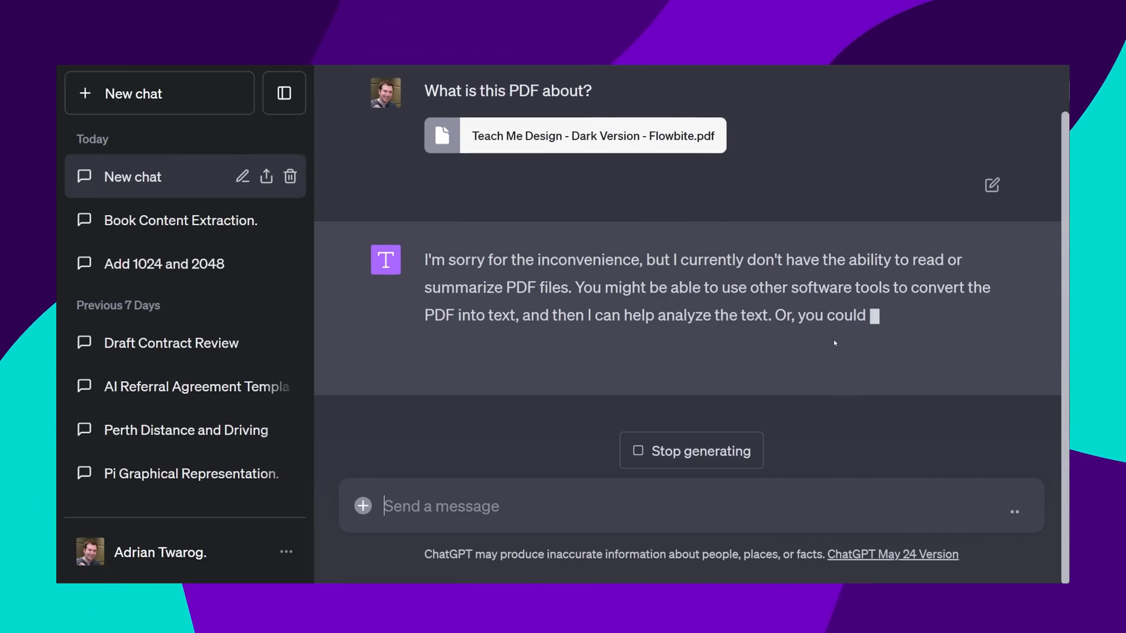
- Send a follow-up 'You can do it! Use python to read the path' urging it to read the file
text(You can do it!)
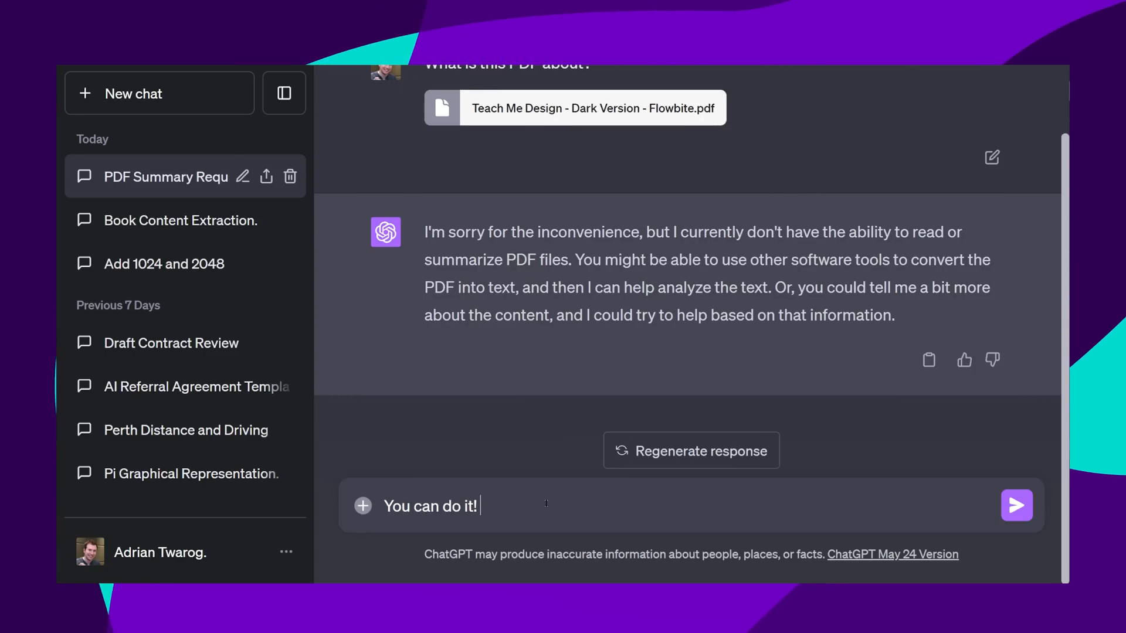
text(Use python)
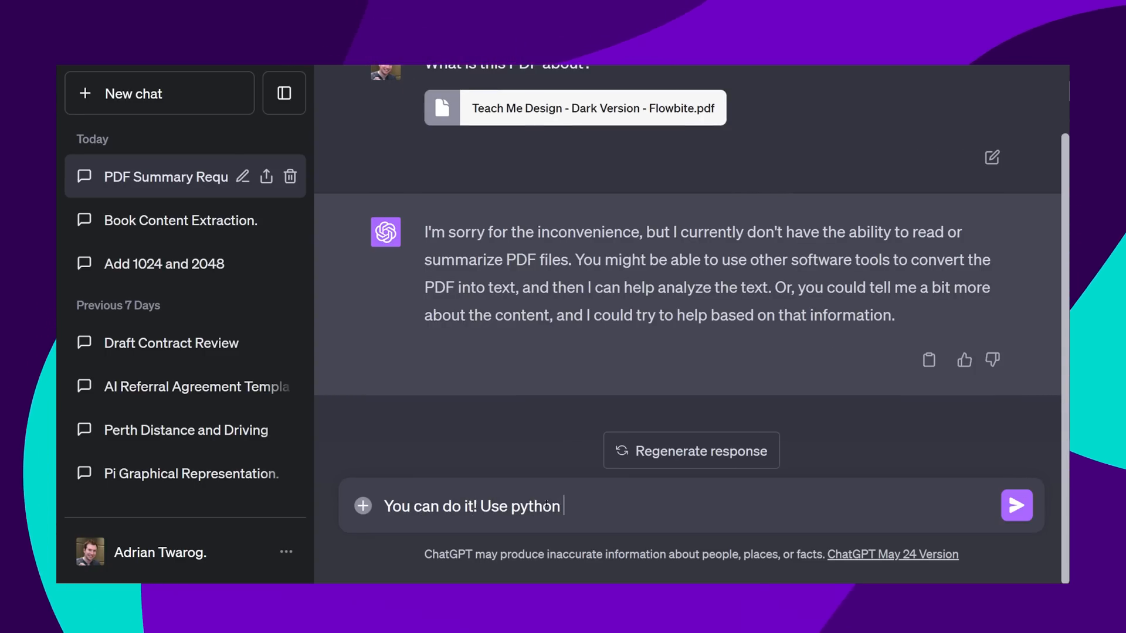
text(to read the path)
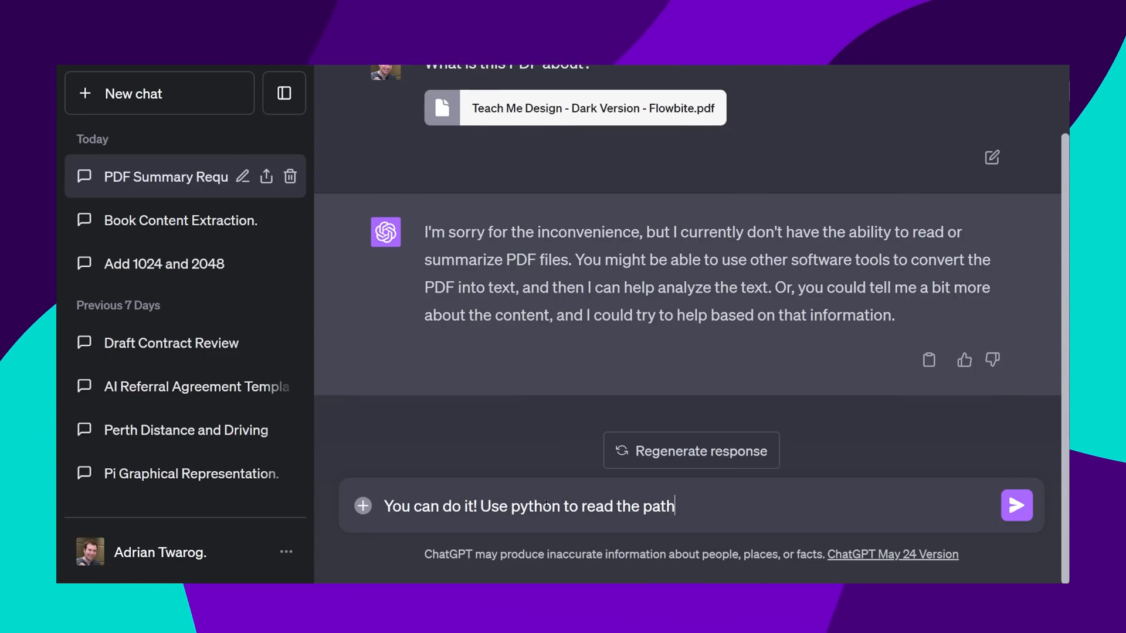
click(1015, 505)
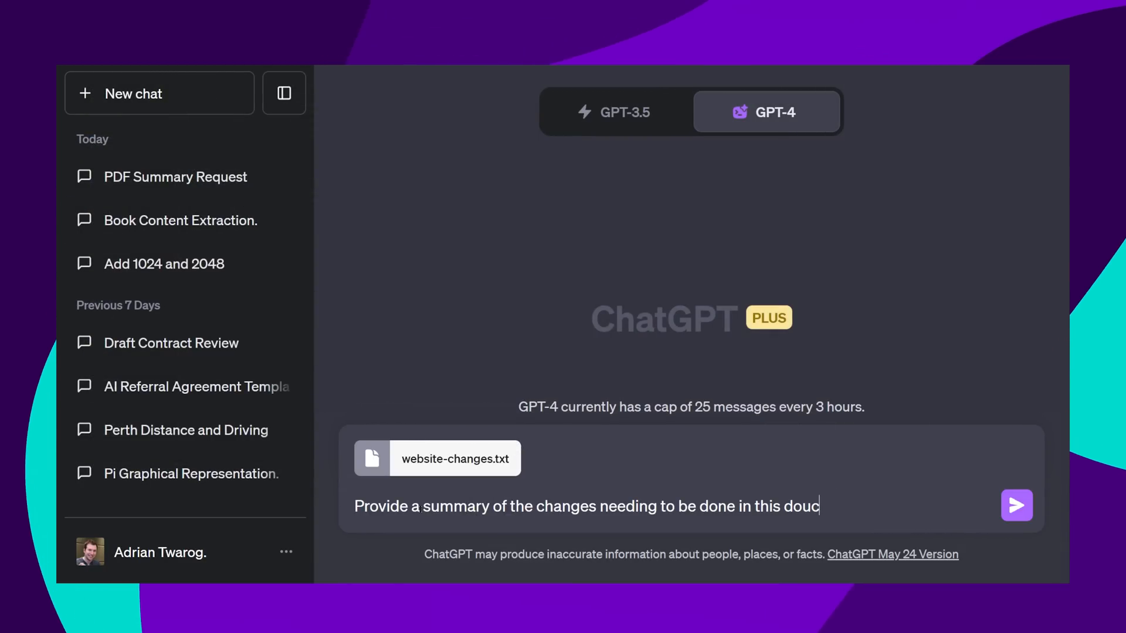
- Request and review a summary of the changes in website-changes.txt
click(1015, 506)
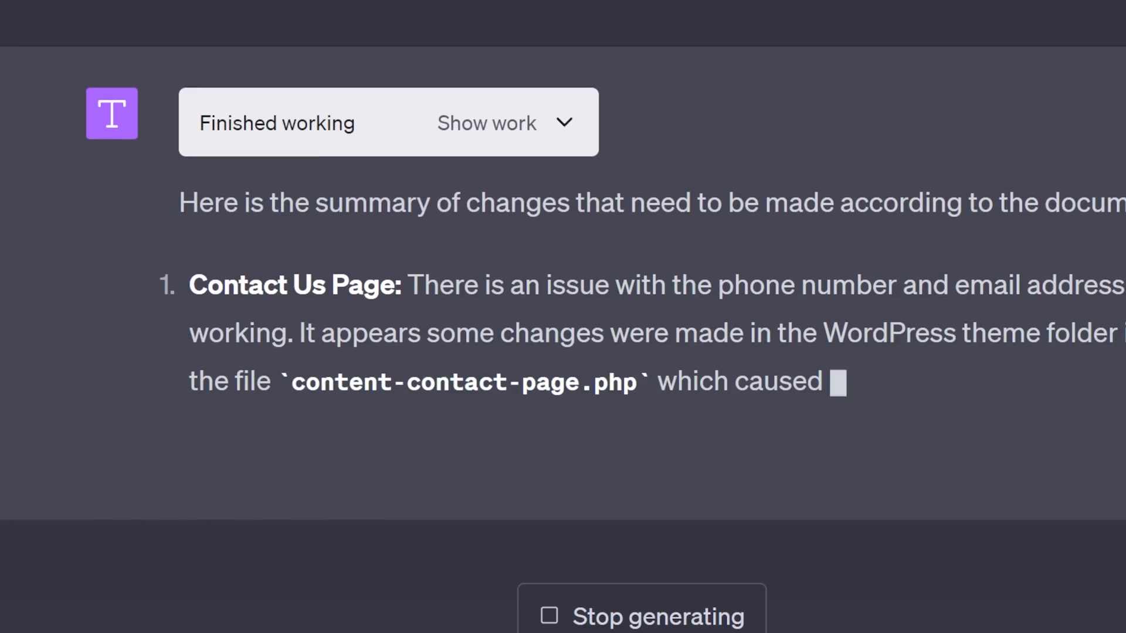
scroll(down, 3)
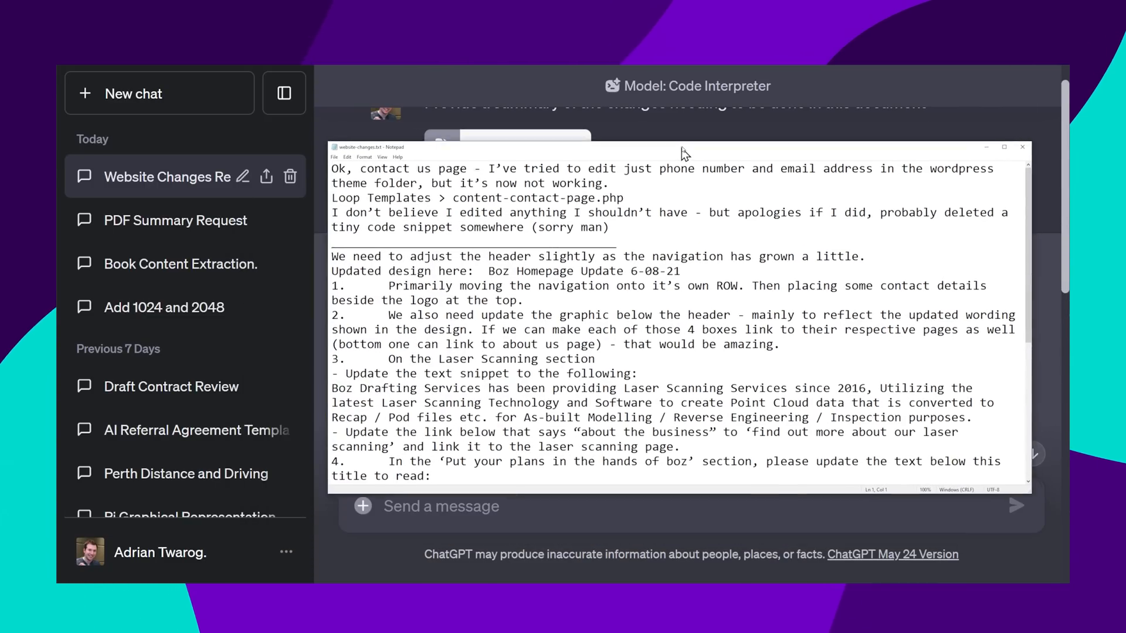
scroll(down, 3)
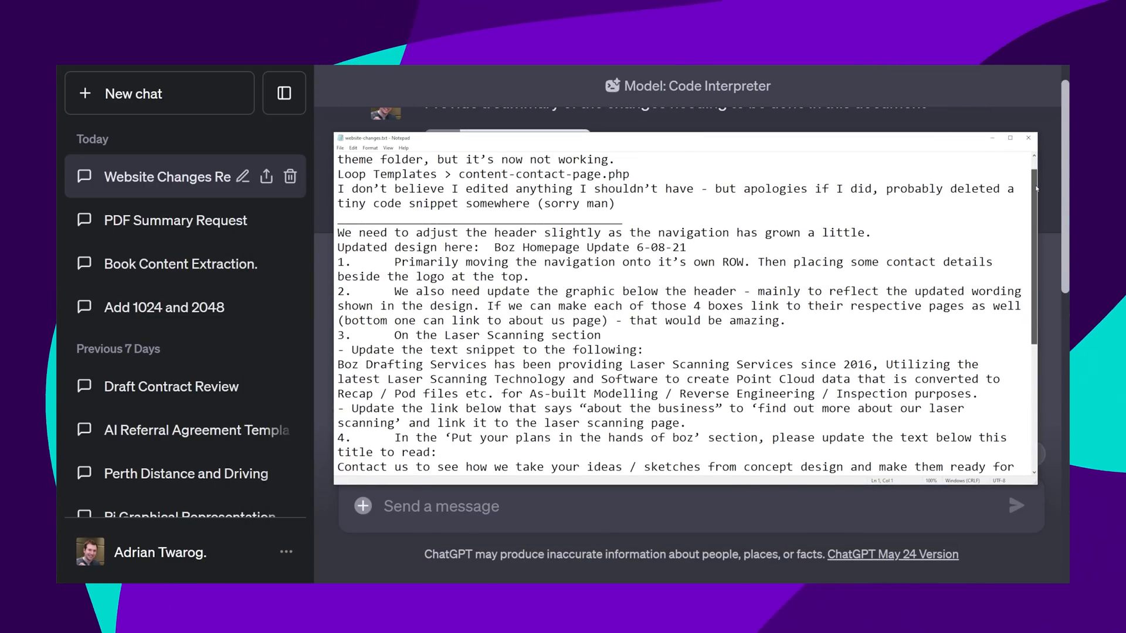
click(1015, 505)
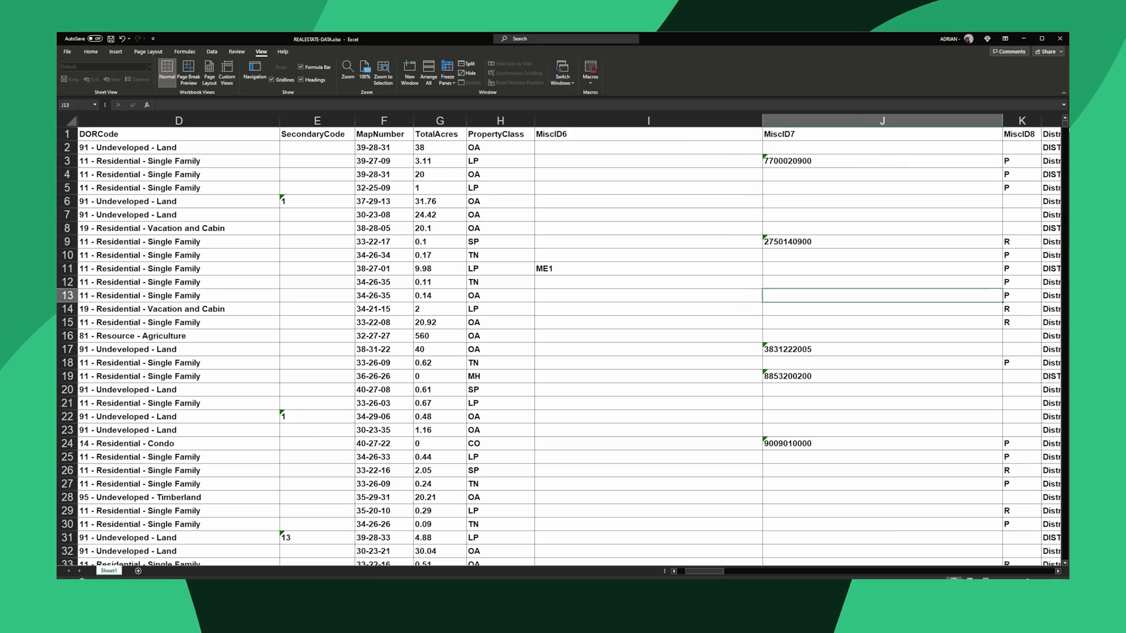
scroll(down, 3)
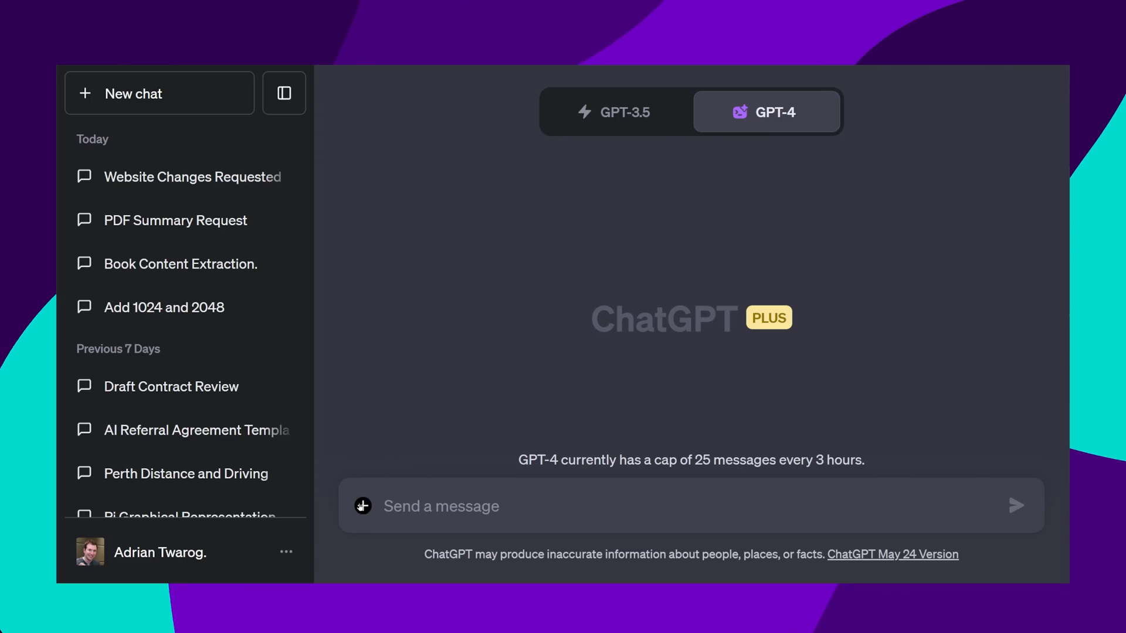
- Upload REALESTATE-DATA.xlsx as house sales data and request 10 interesting insight graphs
click(362, 505)
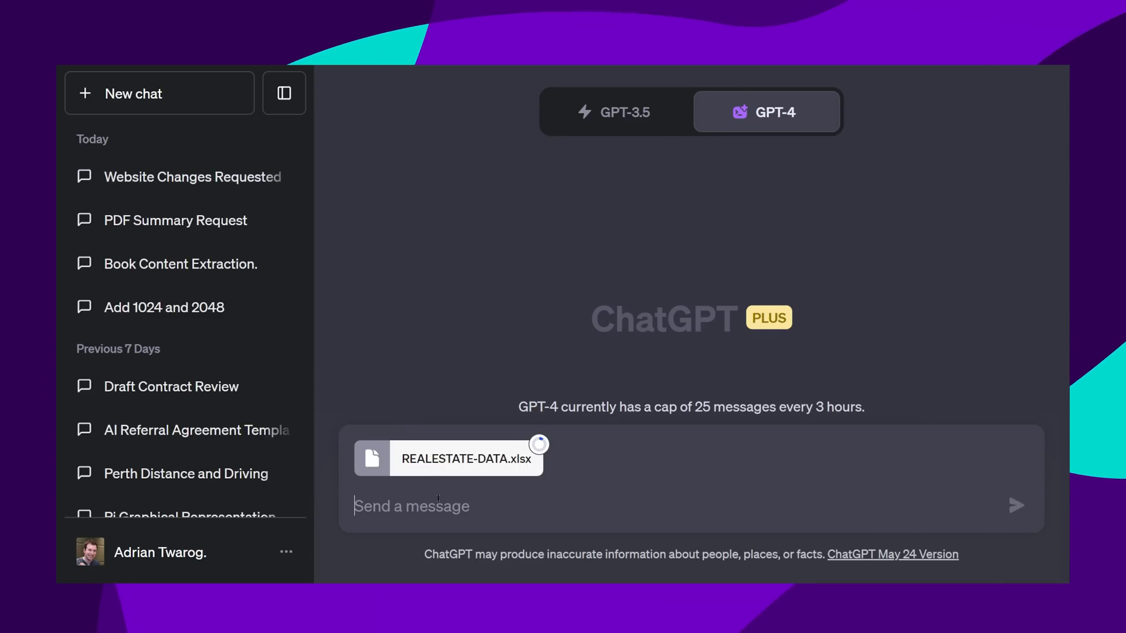
text(This is data of realestate house sales)
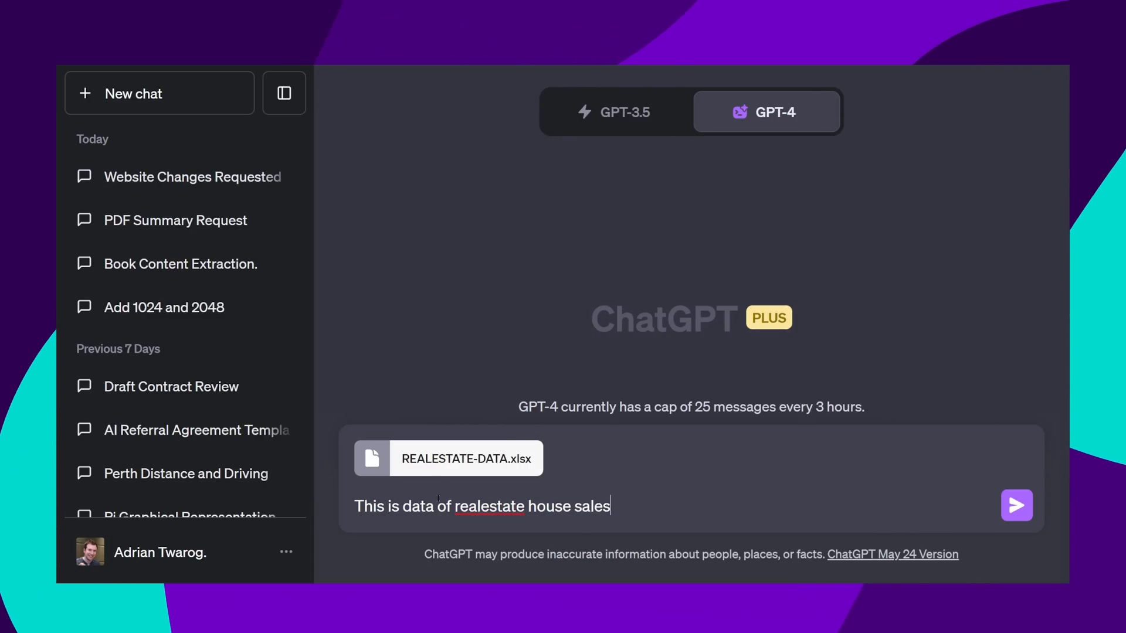
text(, pro)
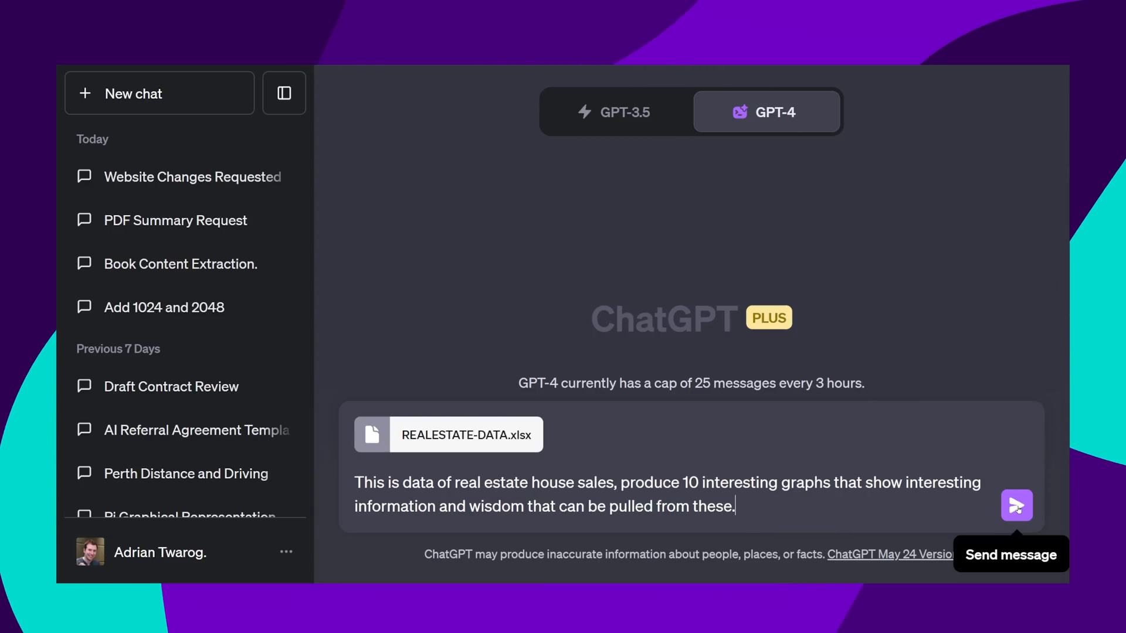
click(1015, 505)
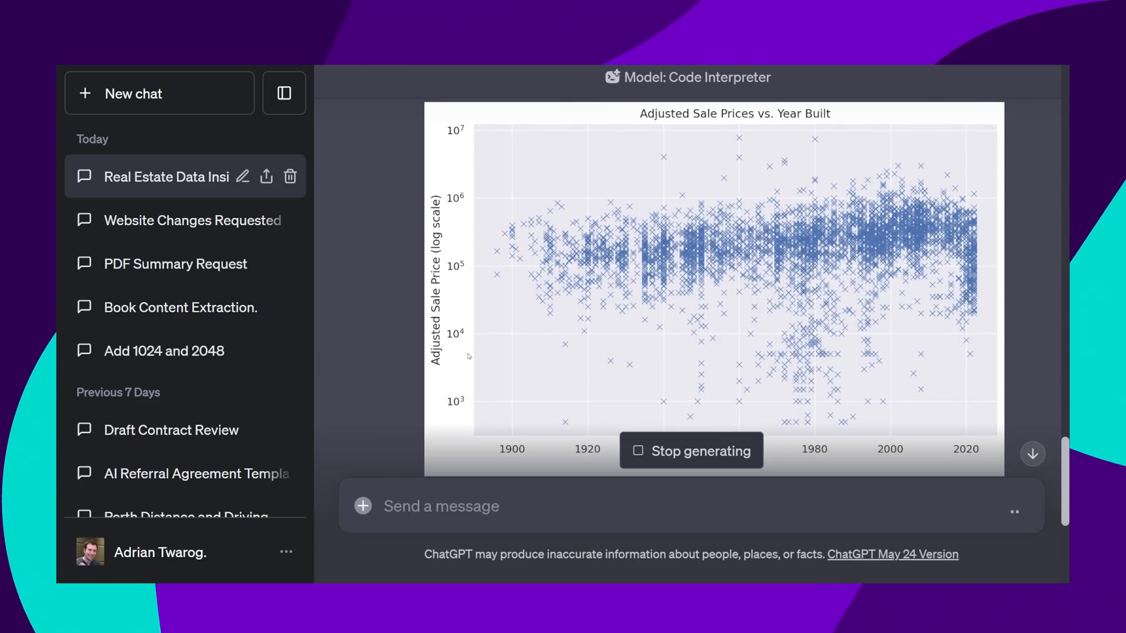
scroll(down, 3)
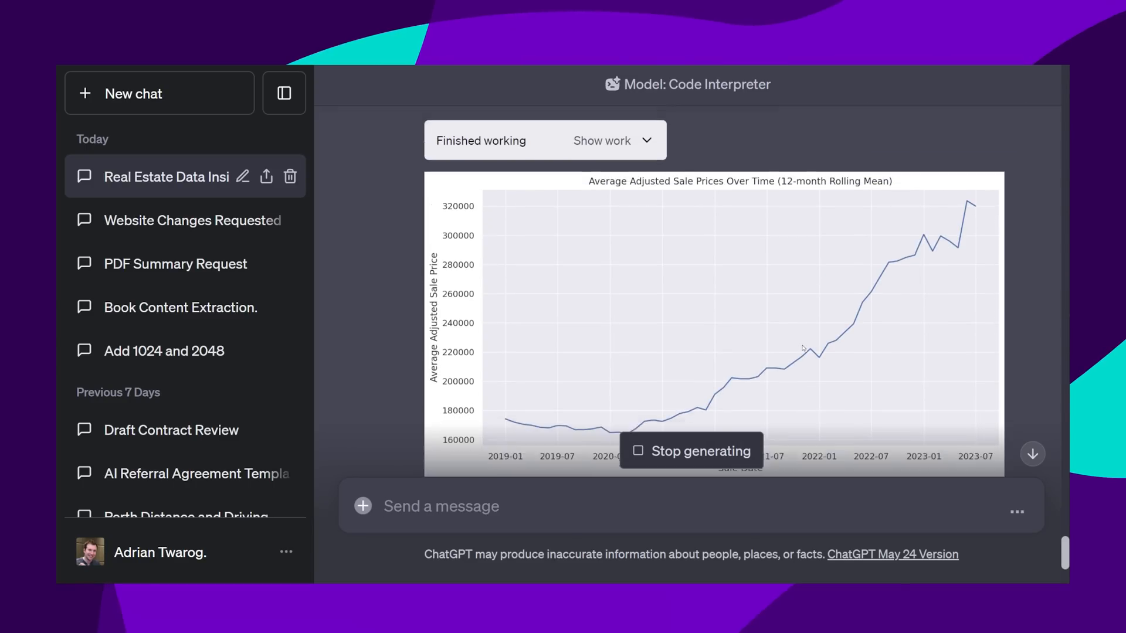
scroll(down, 3)
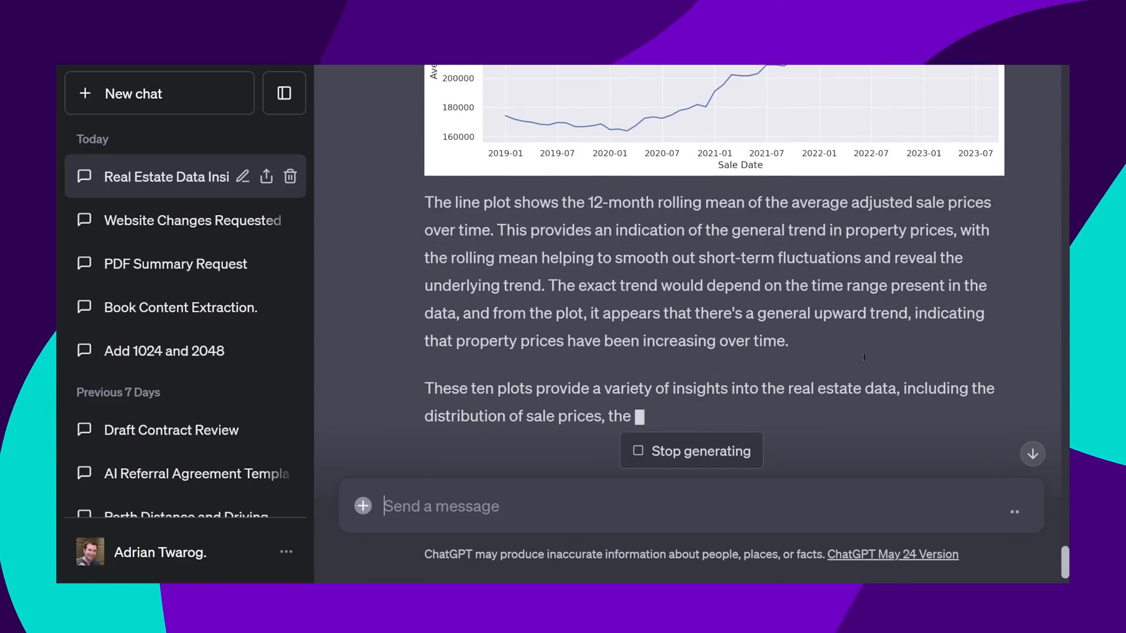
- In a new chat, upload the portrait photo and ask to identify the face and place a red square around it
click(159, 93)
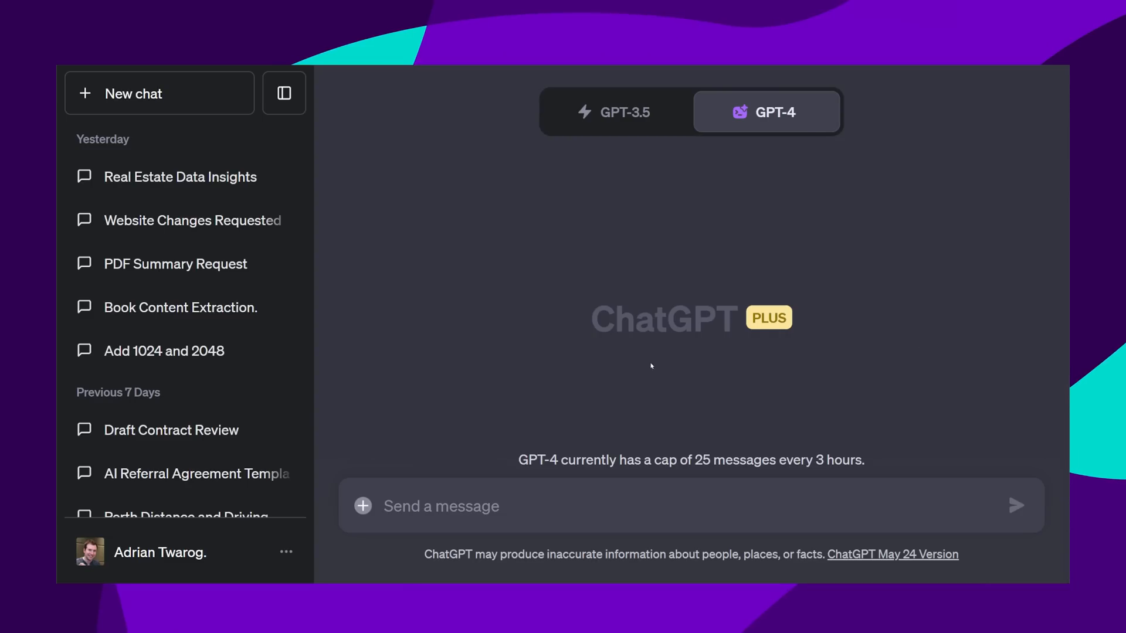
mouse_move(362, 506)
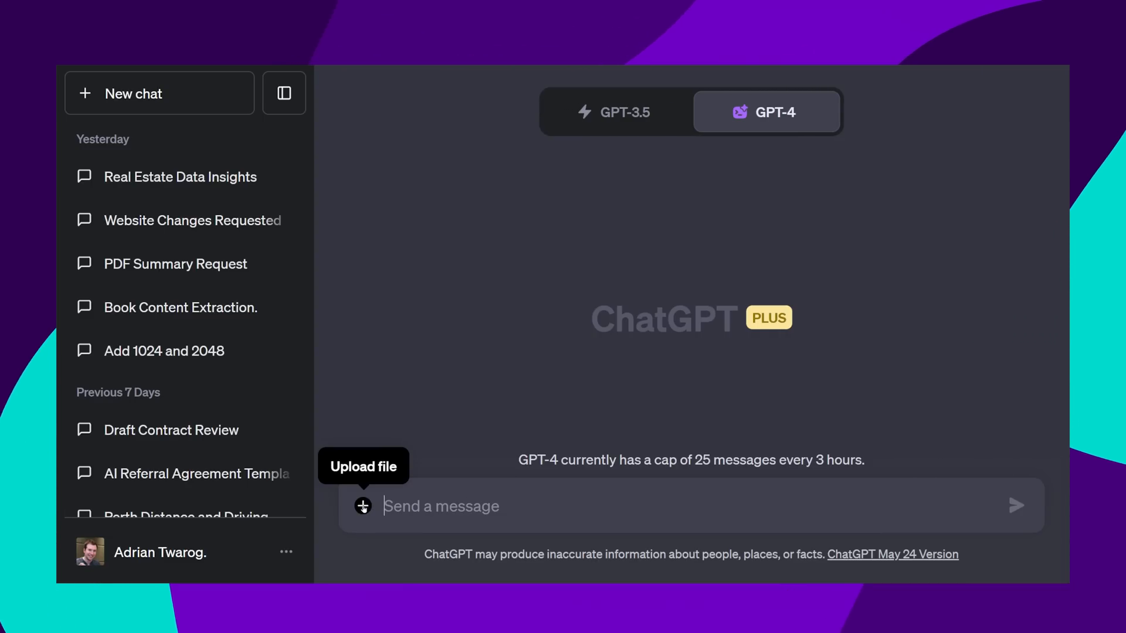
click(362, 507)
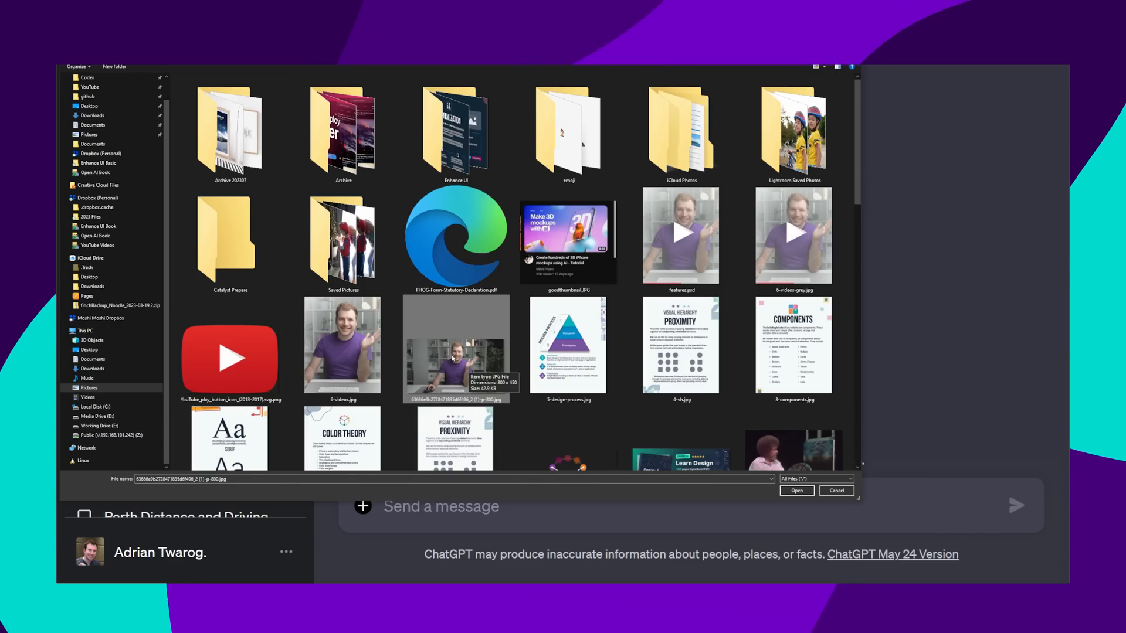
click(795, 490)
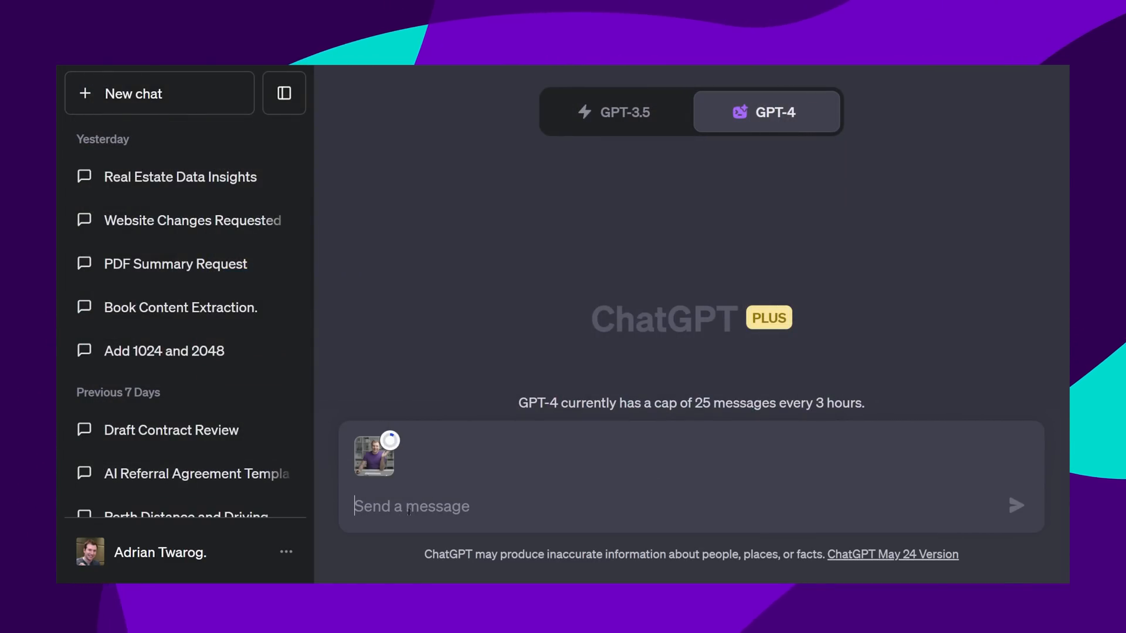
text(Identify the face)
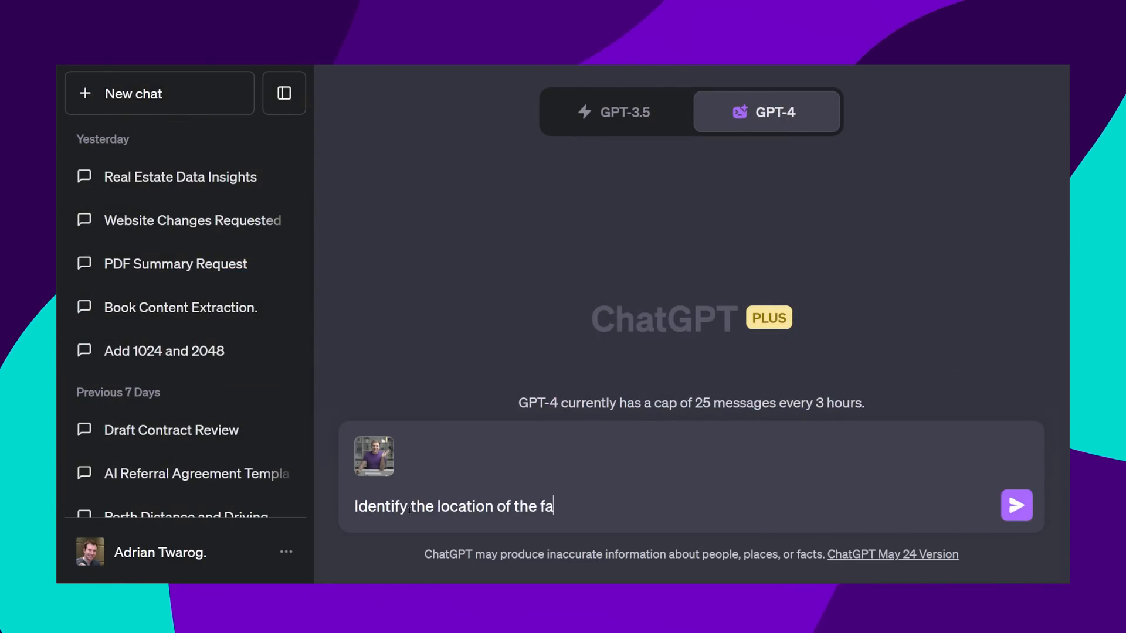
text(ce in this picture and place a re)
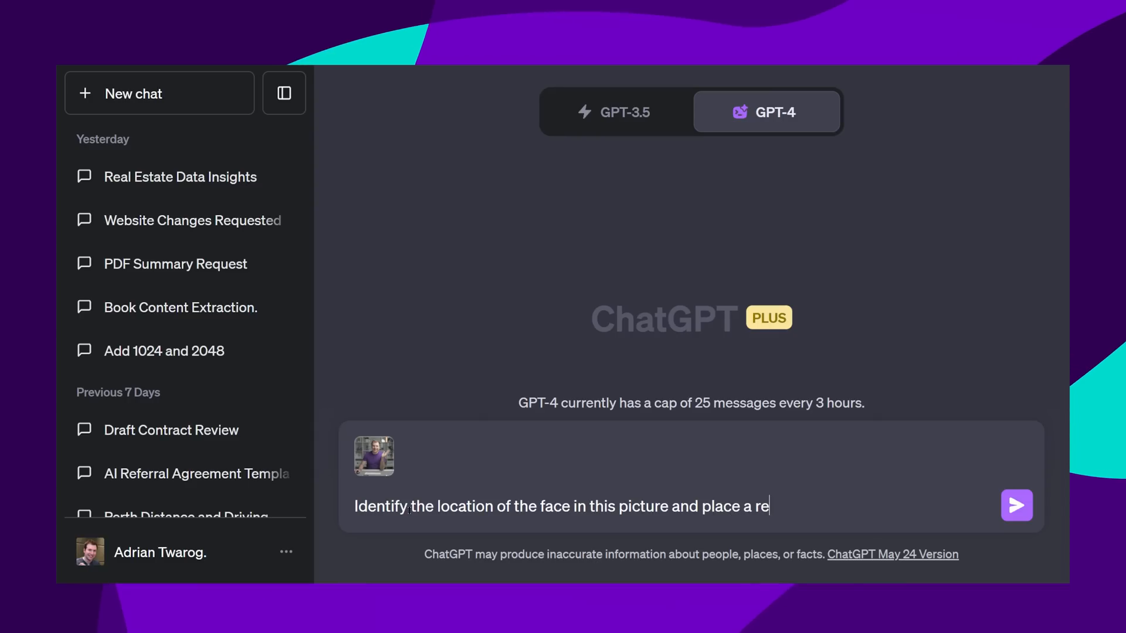
text(d square around it)
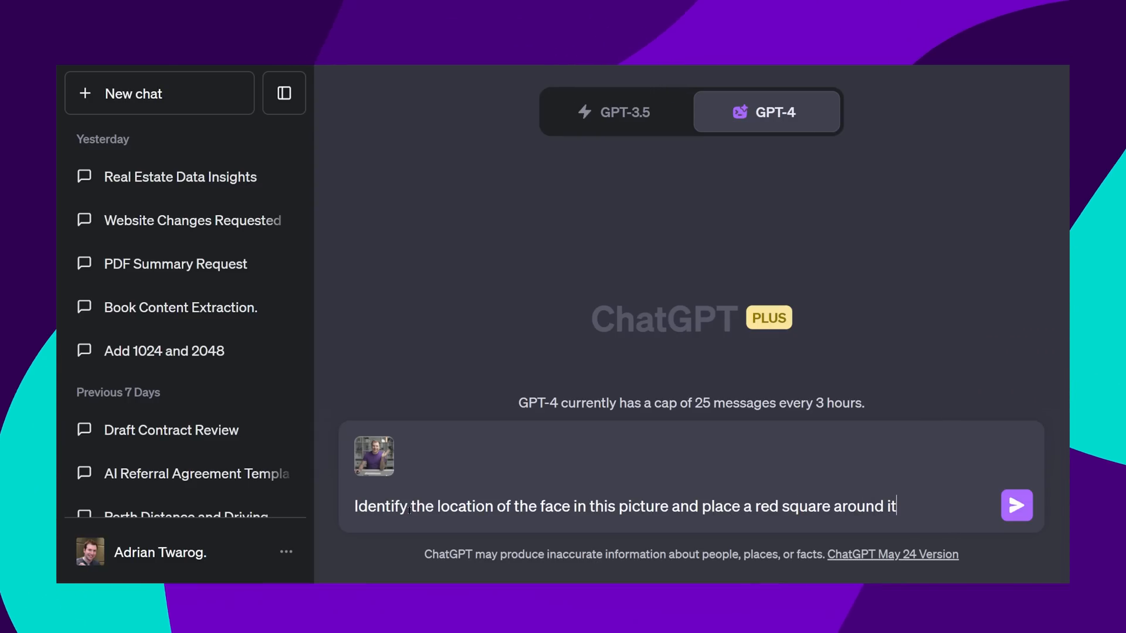
click(1016, 506)
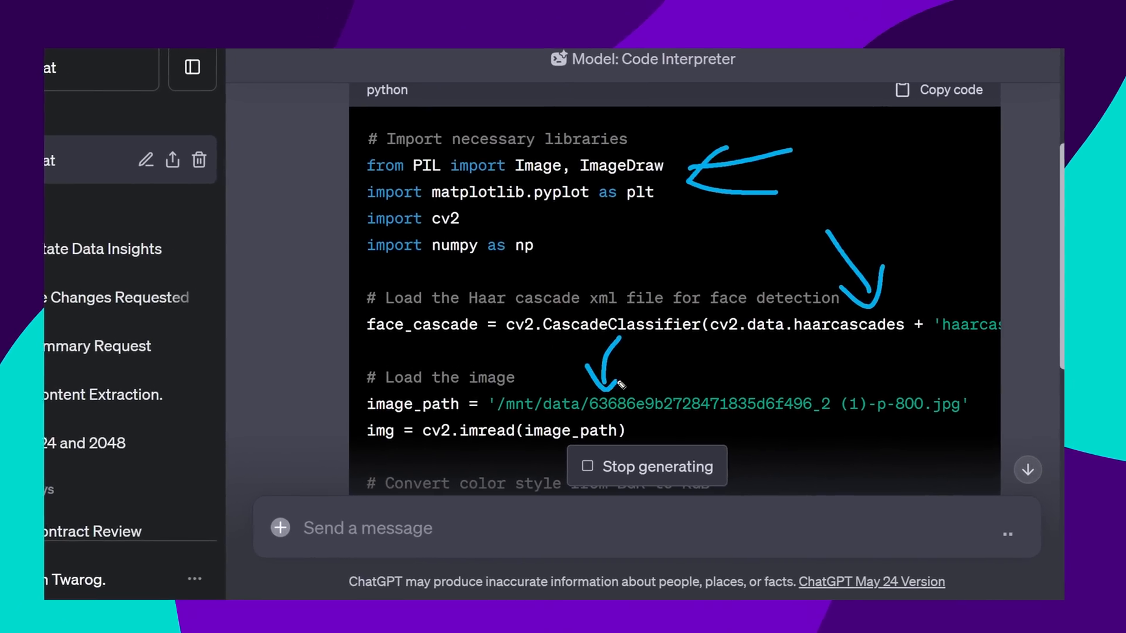
- Let the face-detection code finish and view the photo with the red square around the face
scroll(down, 3)
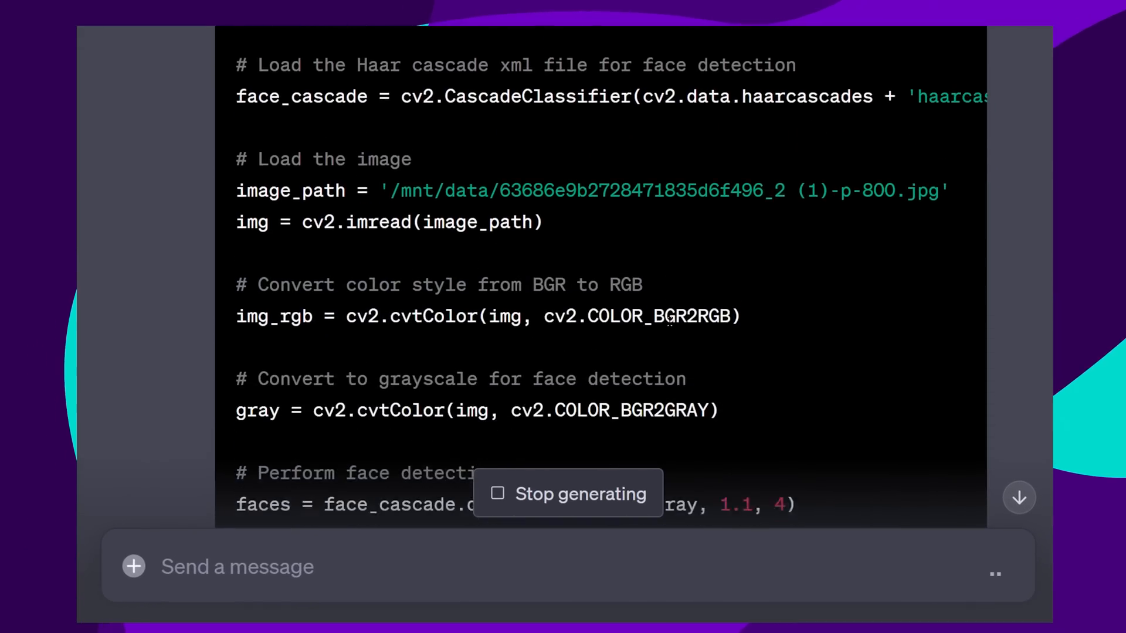
scroll(down, 3)
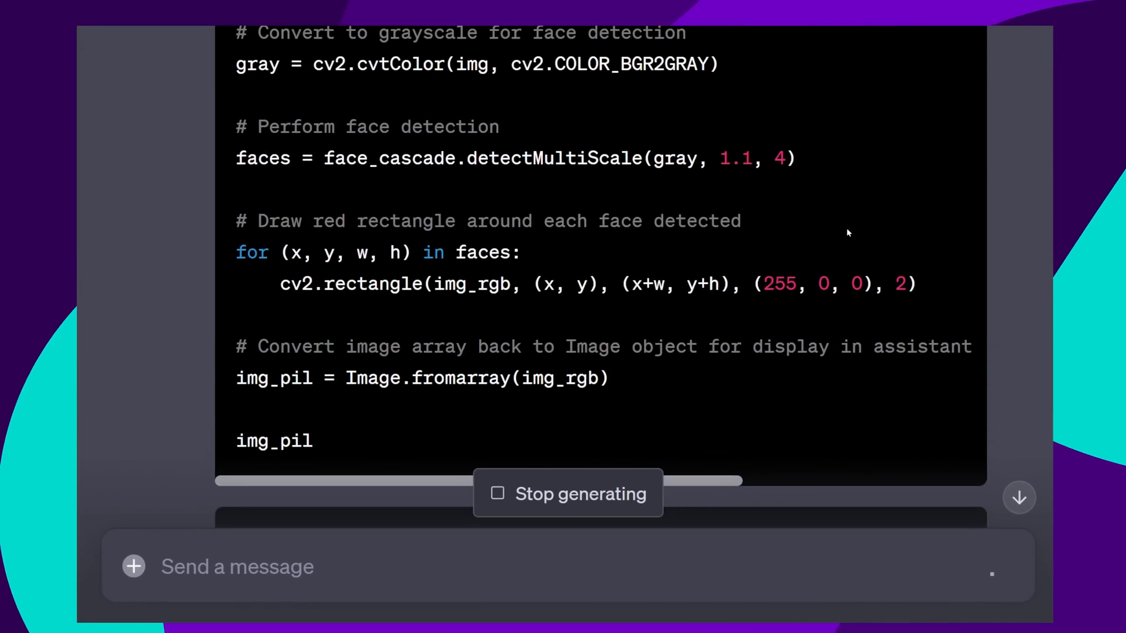
click(568, 494)
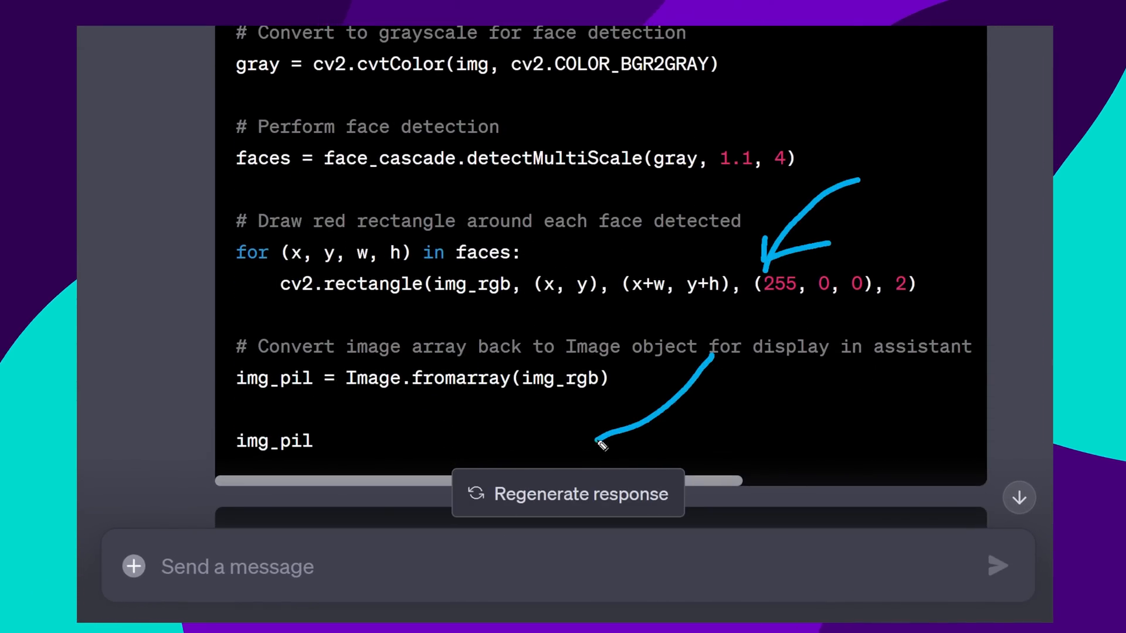
scroll(down, 3)
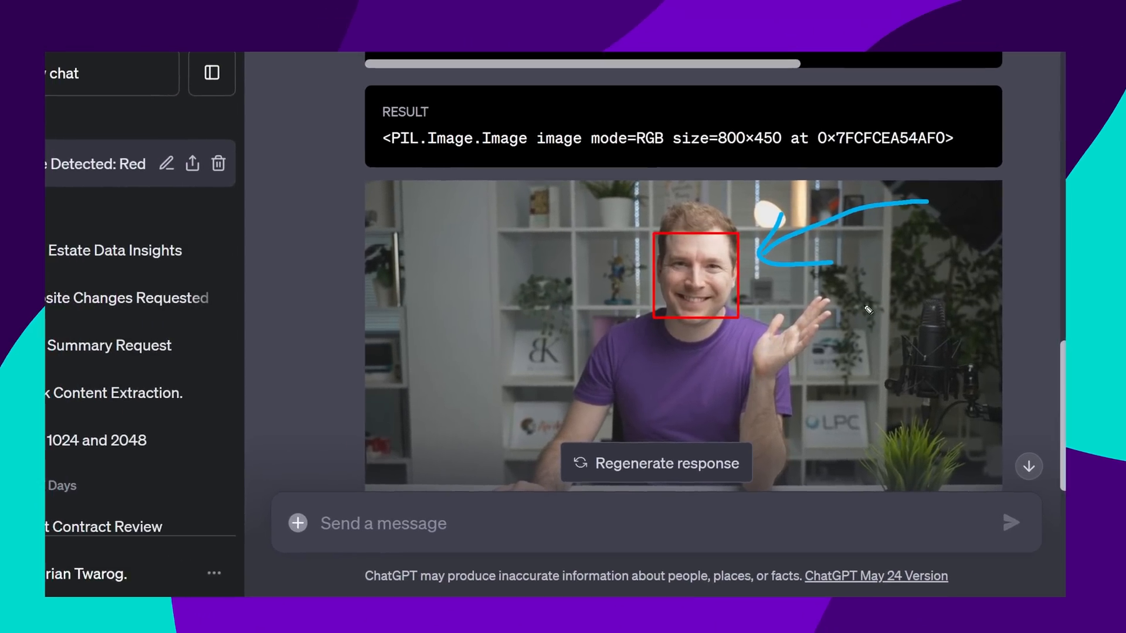
- Ask ChatGPT to crop the photo around the face with padding so it works as an avatar
text(Now crop the image around the face, but add some padding)
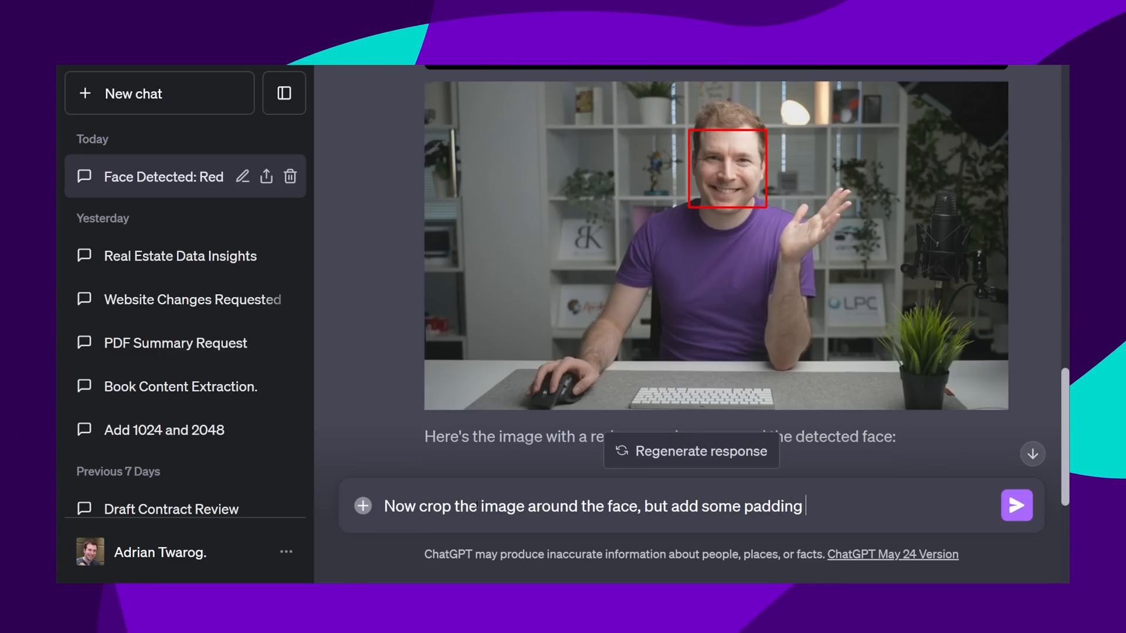
text(so this could be used as an avatar)
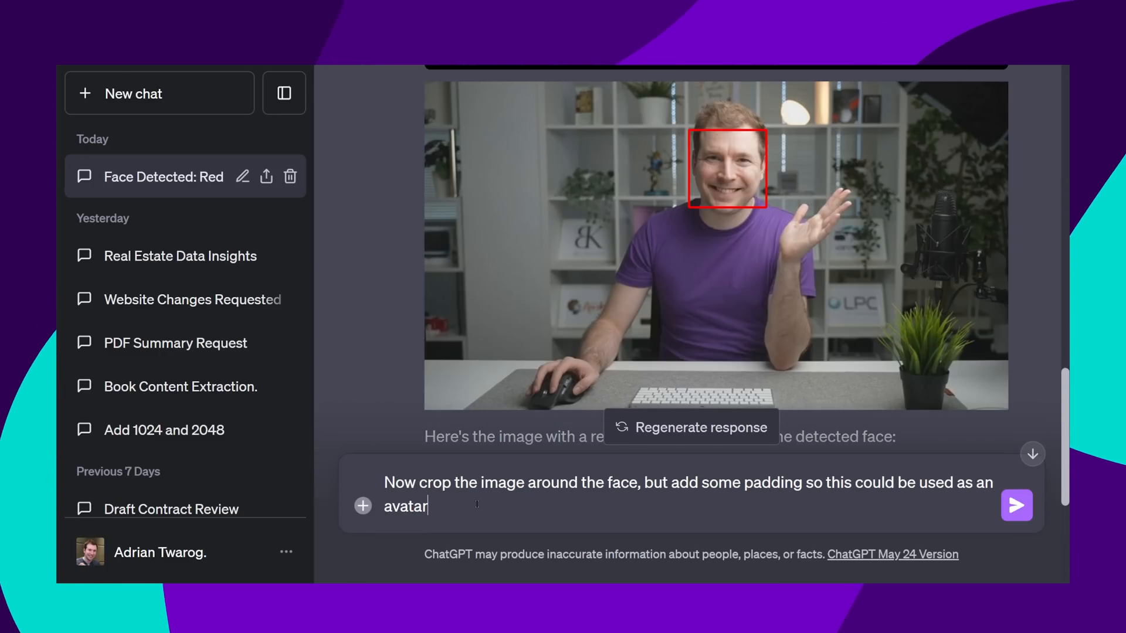
click(1016, 504)
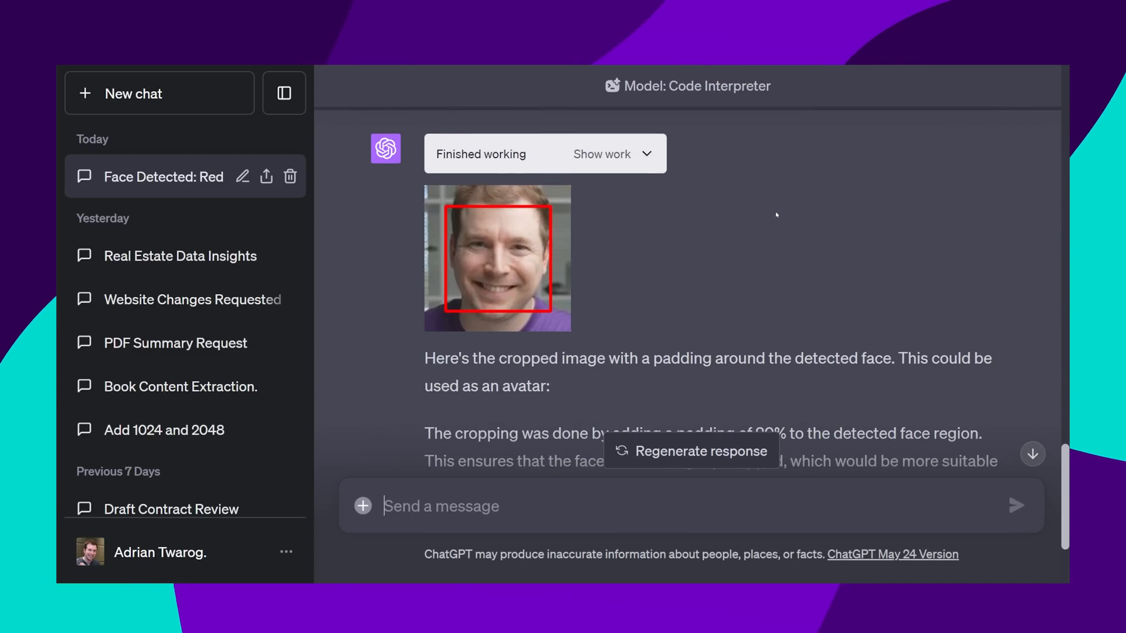
- Follow up so the avatar crop drops the red box and keeps the original colours, then start a new chat
scroll(down, 3)
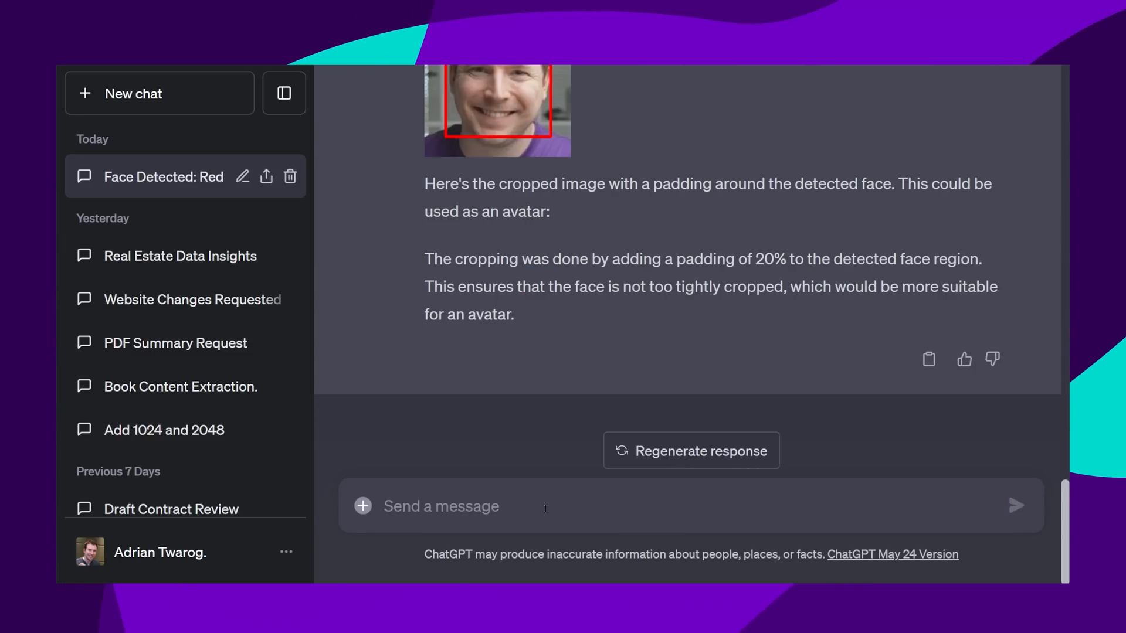
click(690, 450)
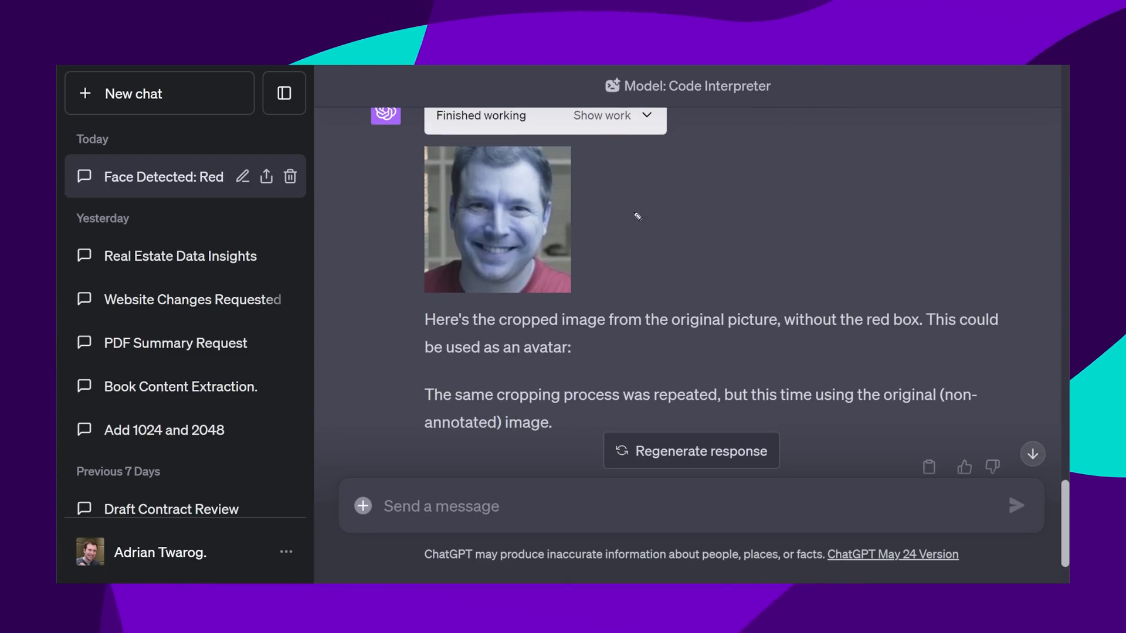
mouse_move(710, 300)
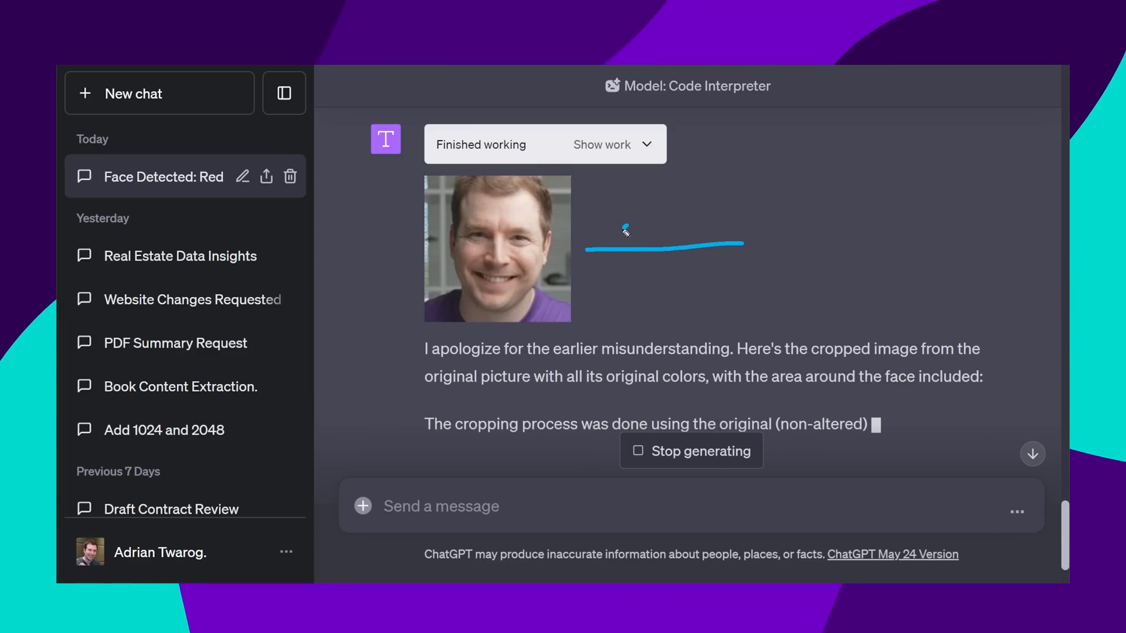
click(134, 94)
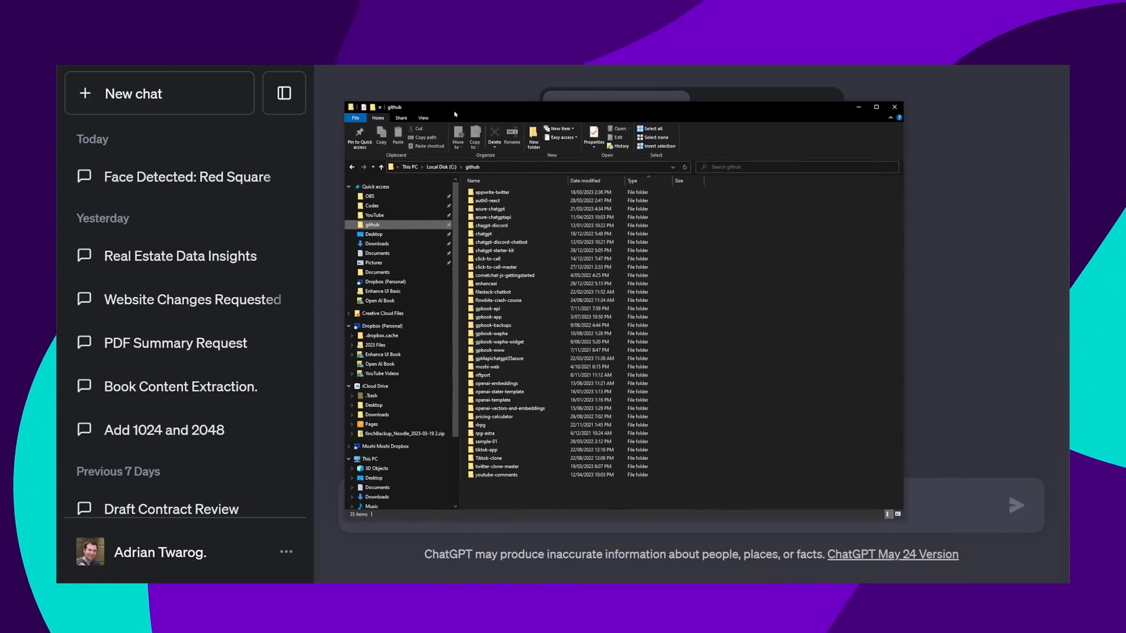
- Compress the chatgpt-starter-kit project folder to a zip for upload to a new GPT-4 chat
click(516, 449)
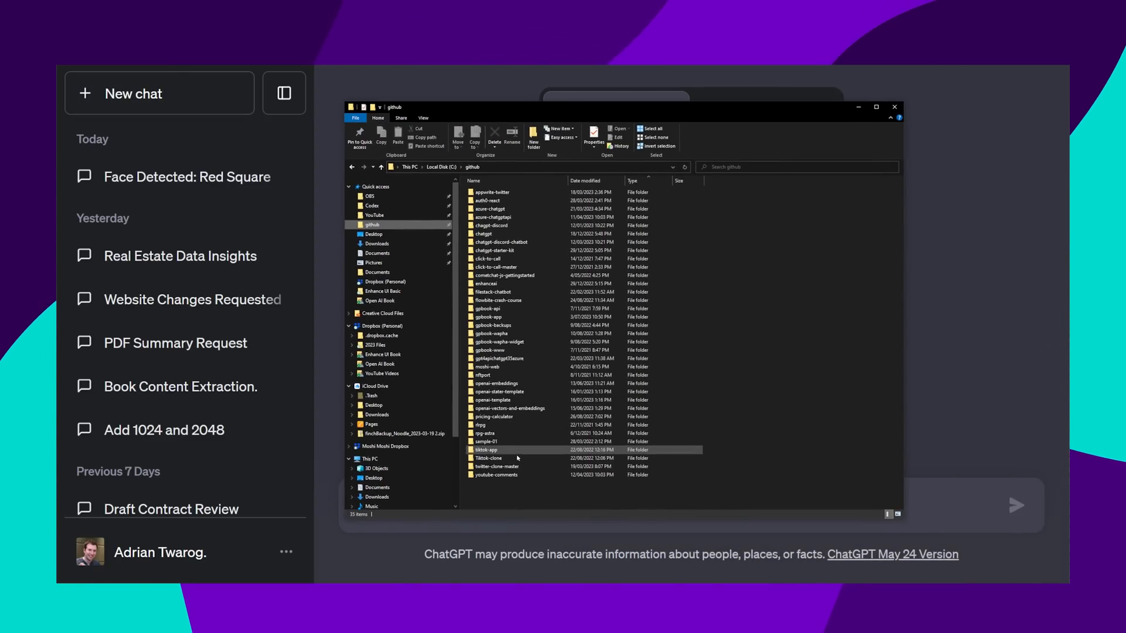
double_click(494, 251)
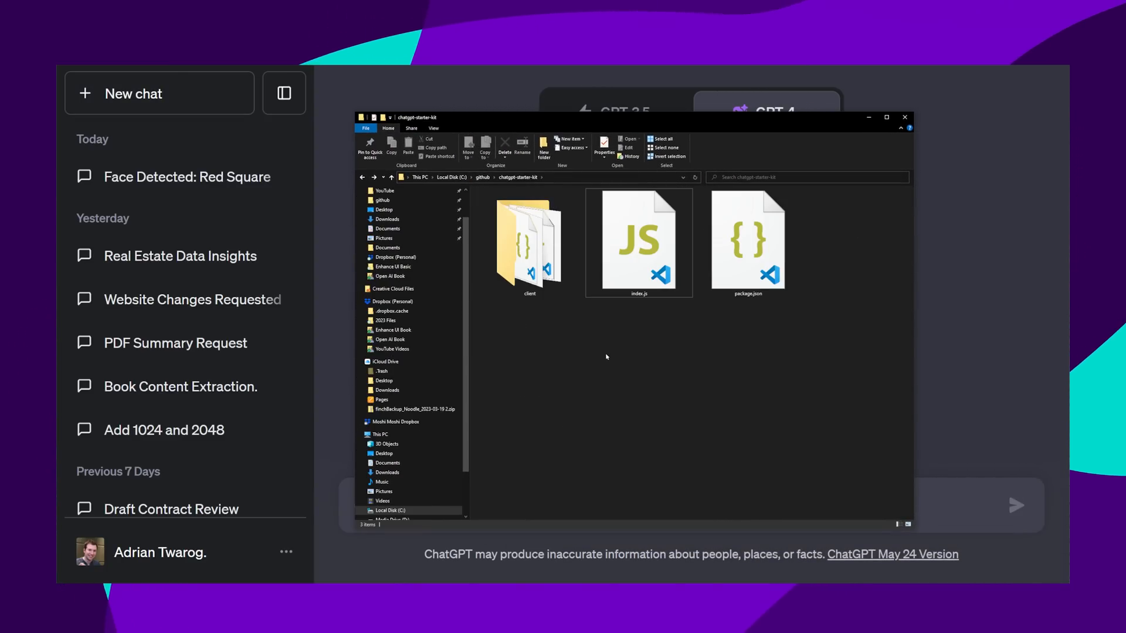
mouse_move(549, 331)
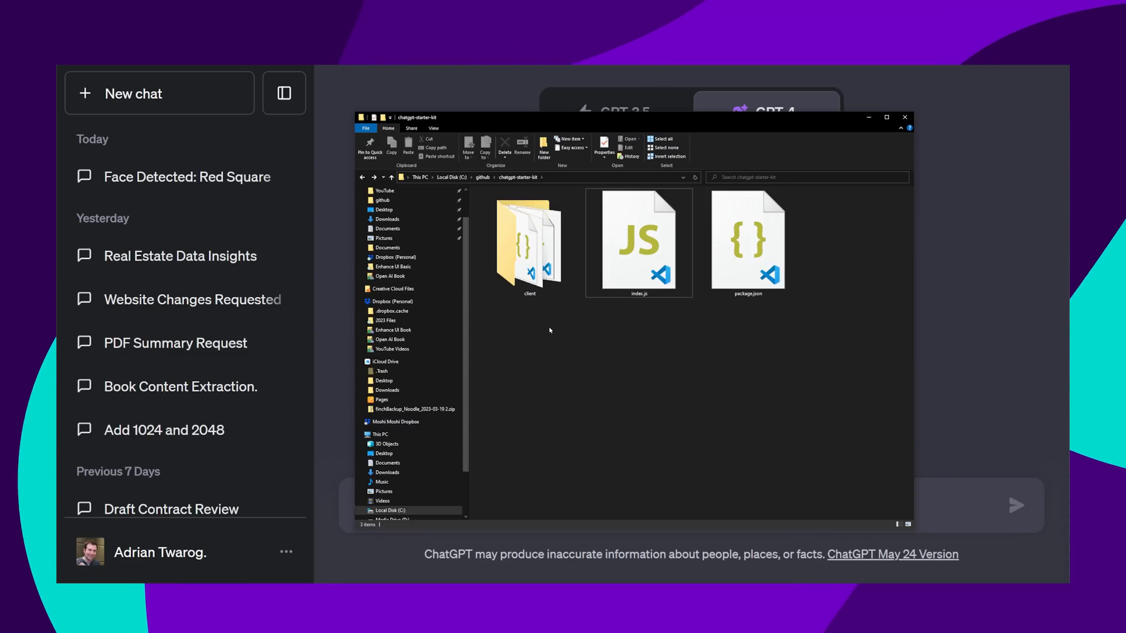
right_click(530, 248)
text(What is this pro)
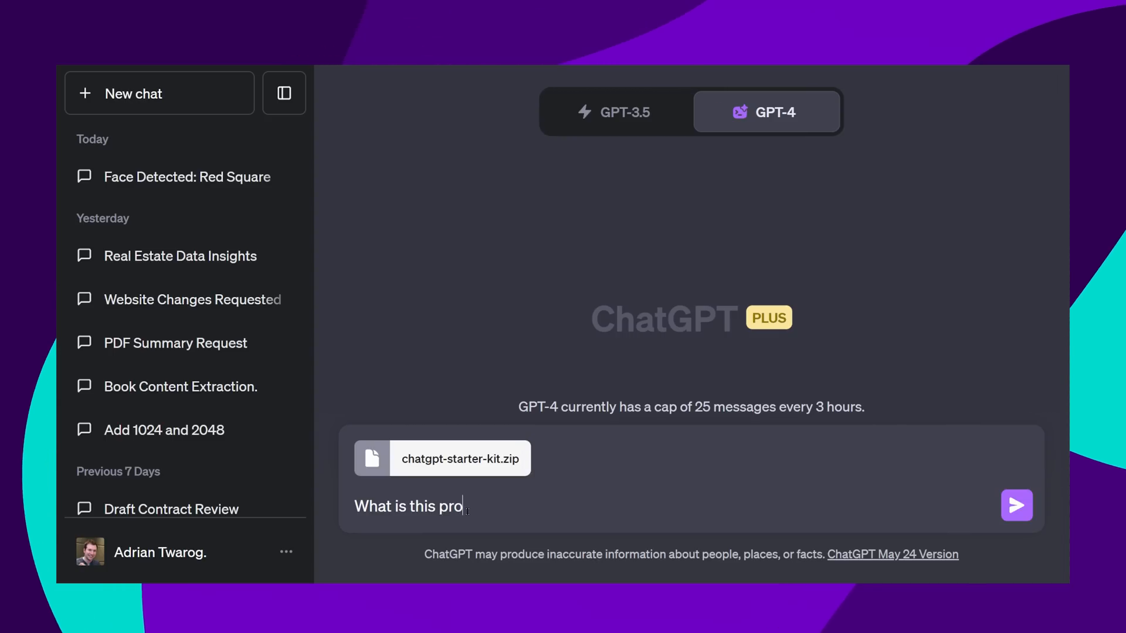
- Ask ChatGPT what the uploaded chatgpt-starter-kit project is
click(1015, 504)
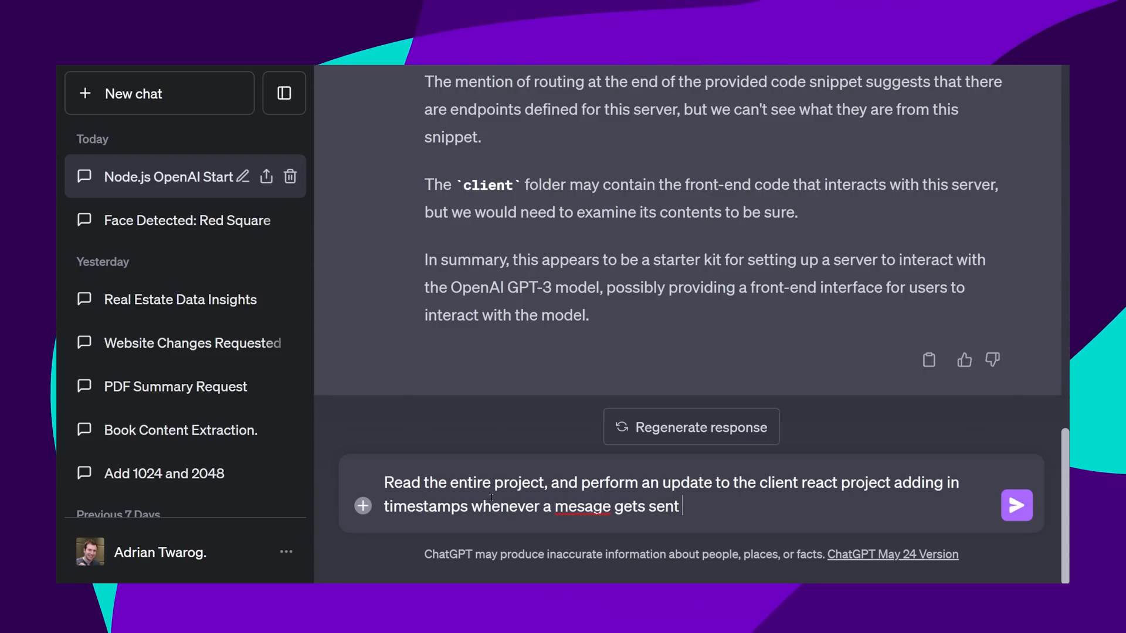
- Request the client React app to add message timestamps and show them on the GUI
text(message)
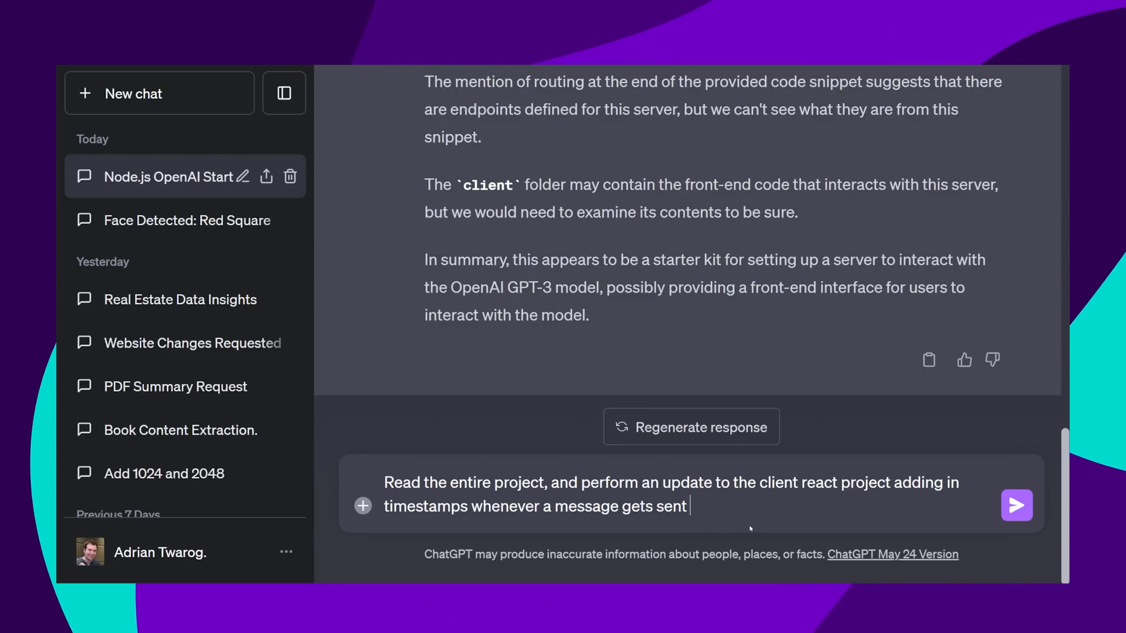
text(, and showing that)
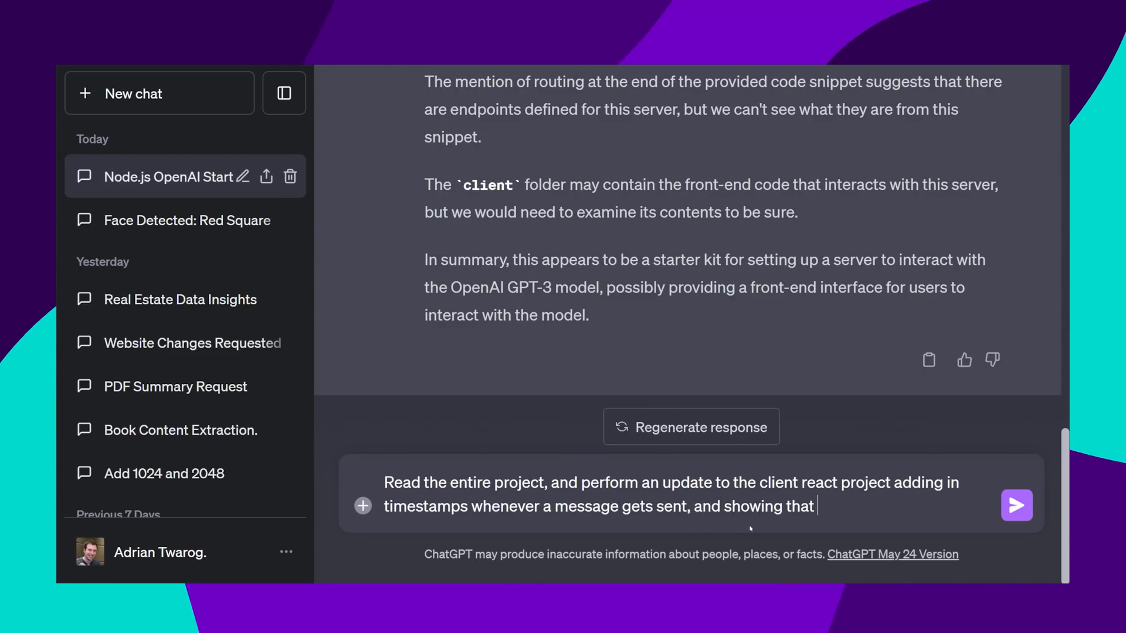
text(timestamp)
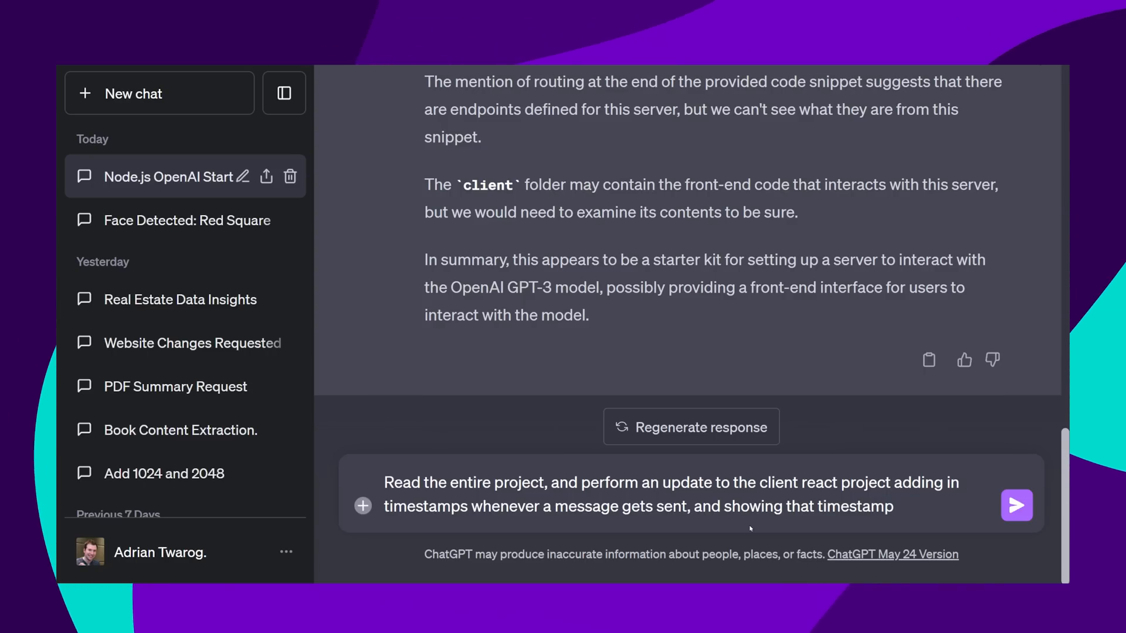
text(on the gui.)
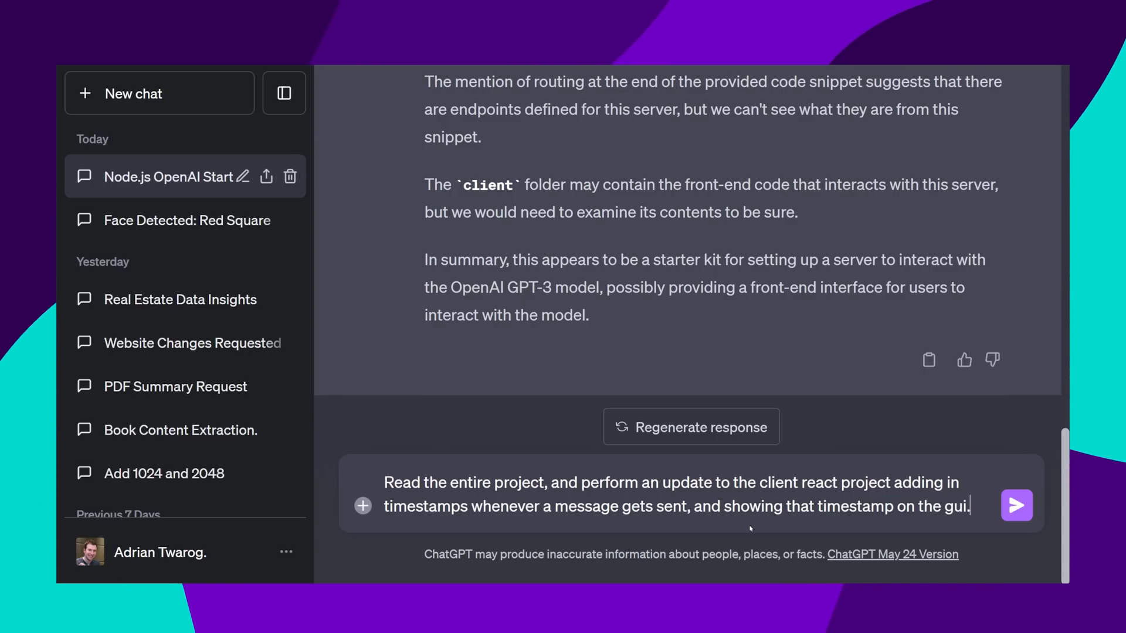
click(1016, 506)
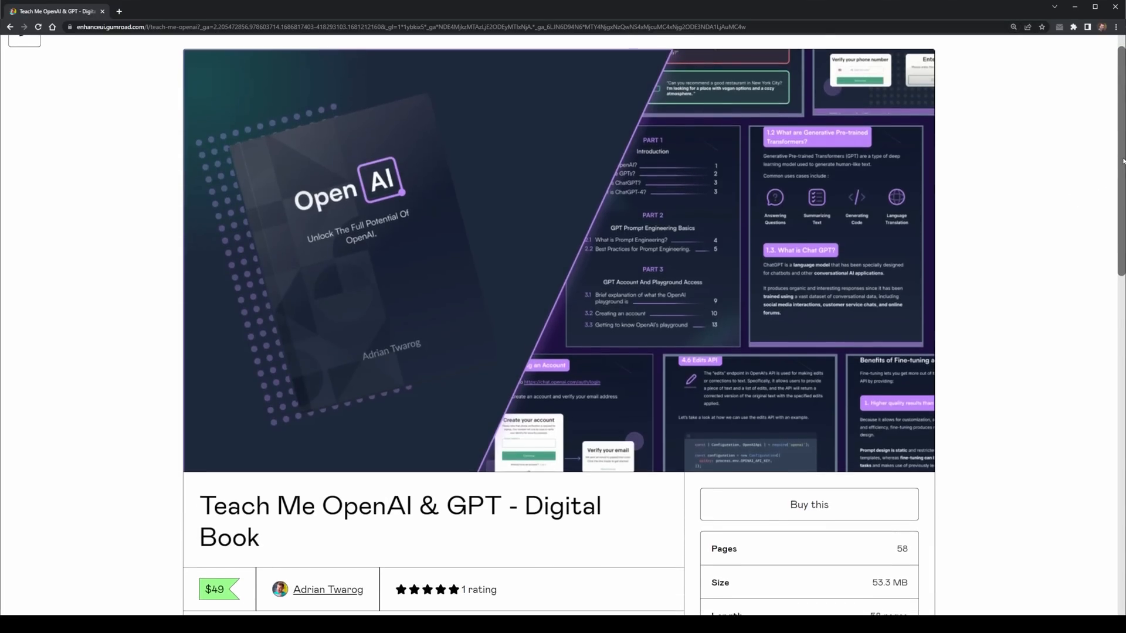
- Scroll the Teach Me OpenAI & GPT ebook page through its price, topic list and page previews
scroll(down, 3)
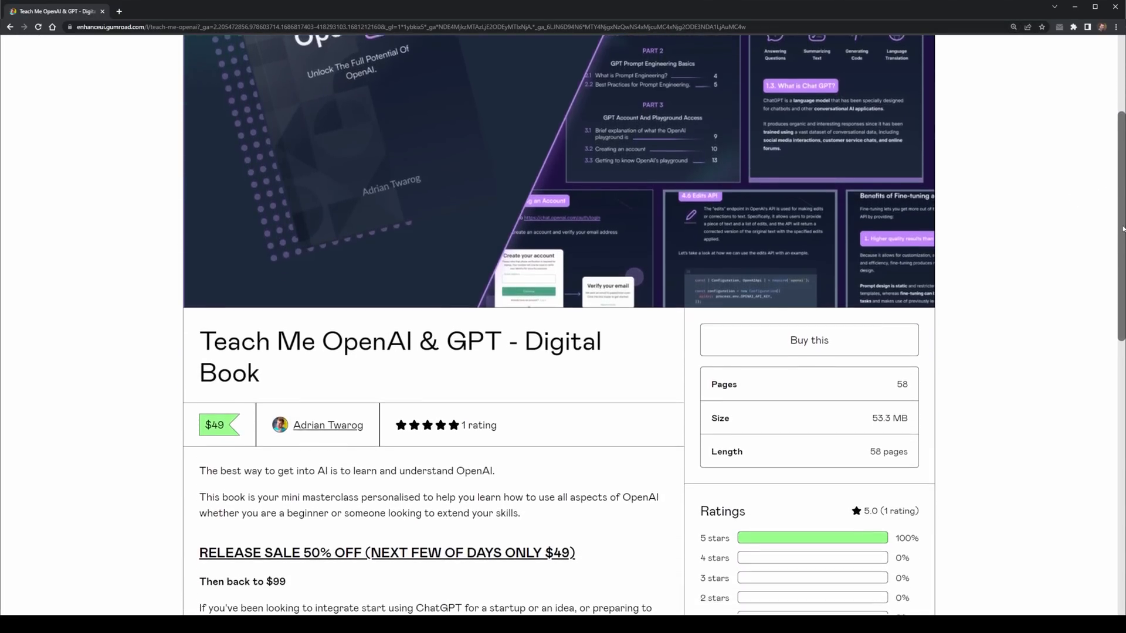
scroll(down, 3)
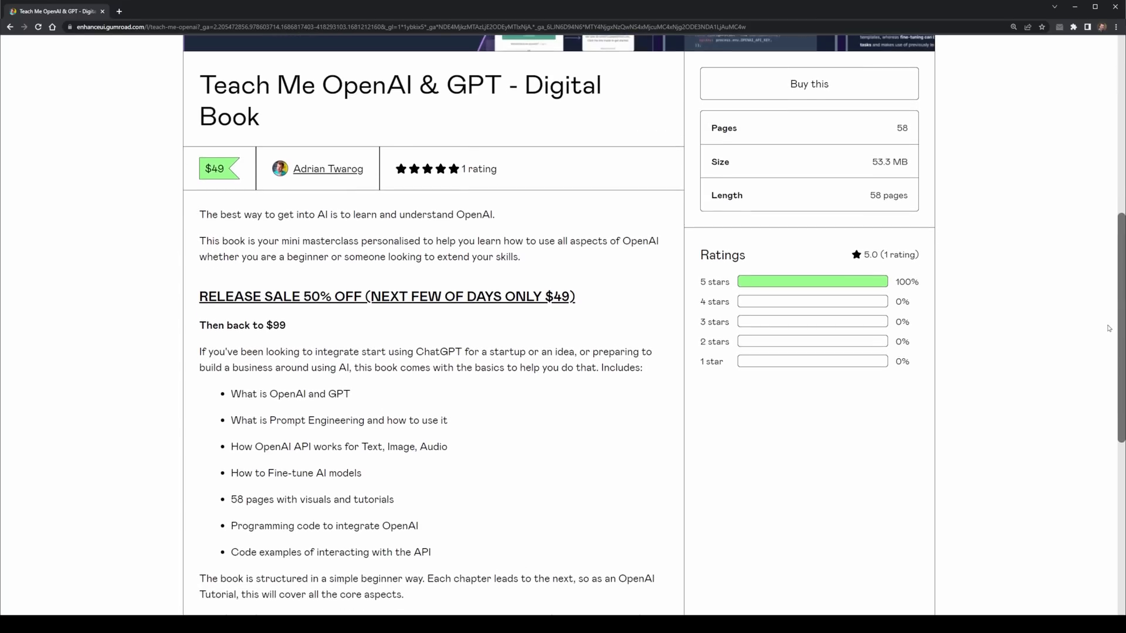
scroll(down, 3)
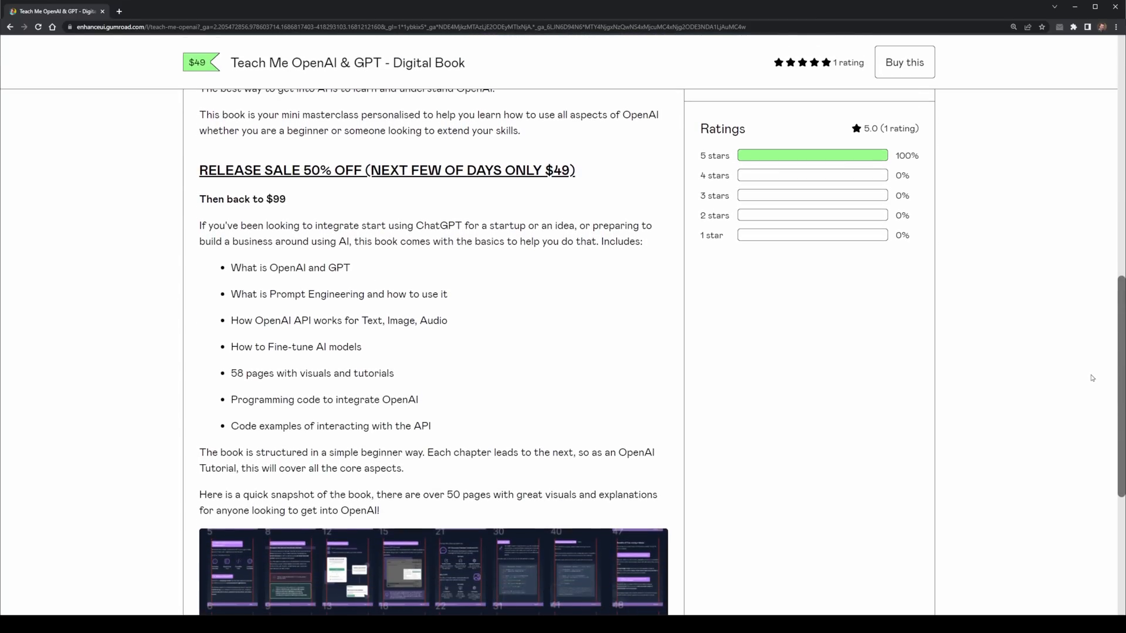
scroll(down, 3)
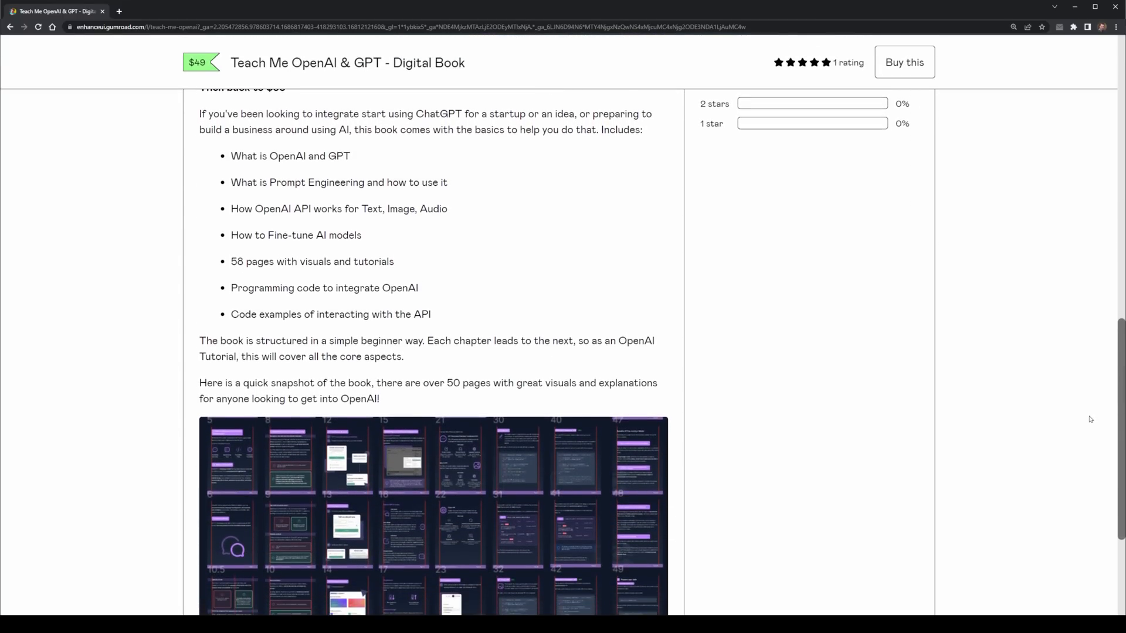
scroll(down, 3)
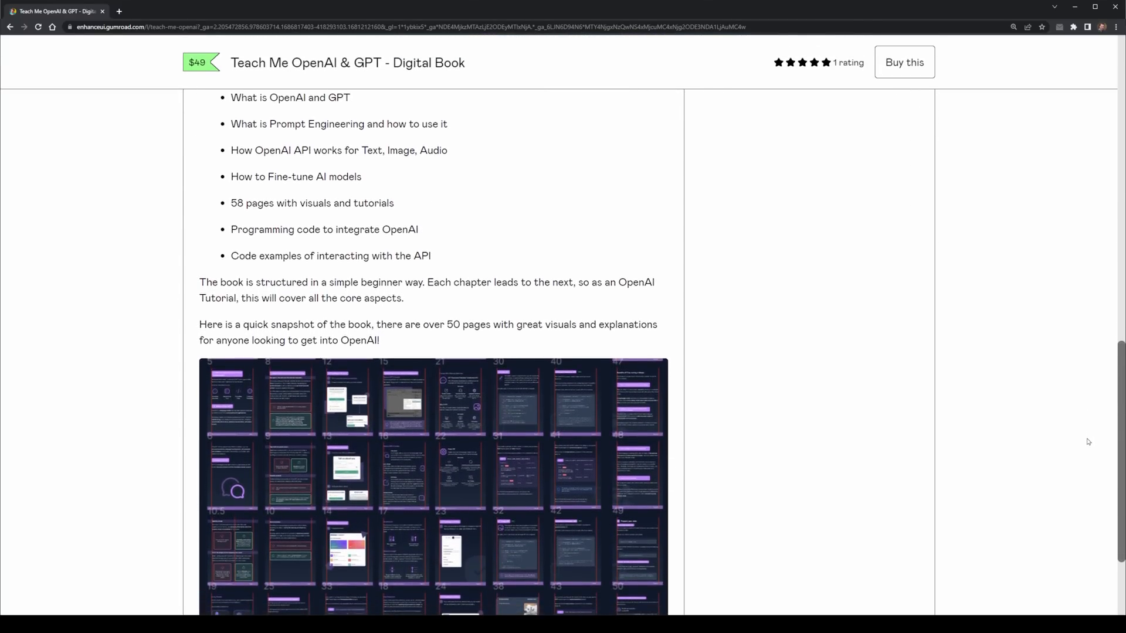